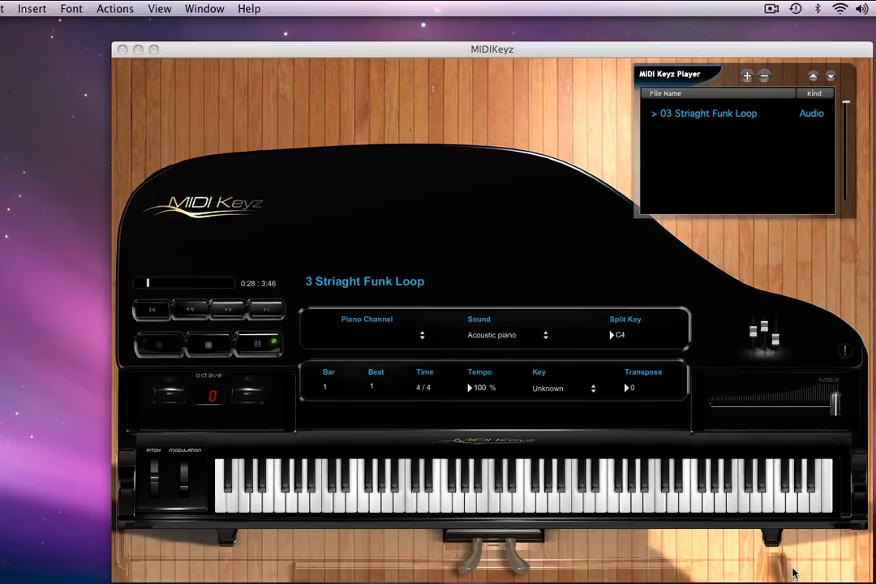
pyautogui.moveTo(483, 244)
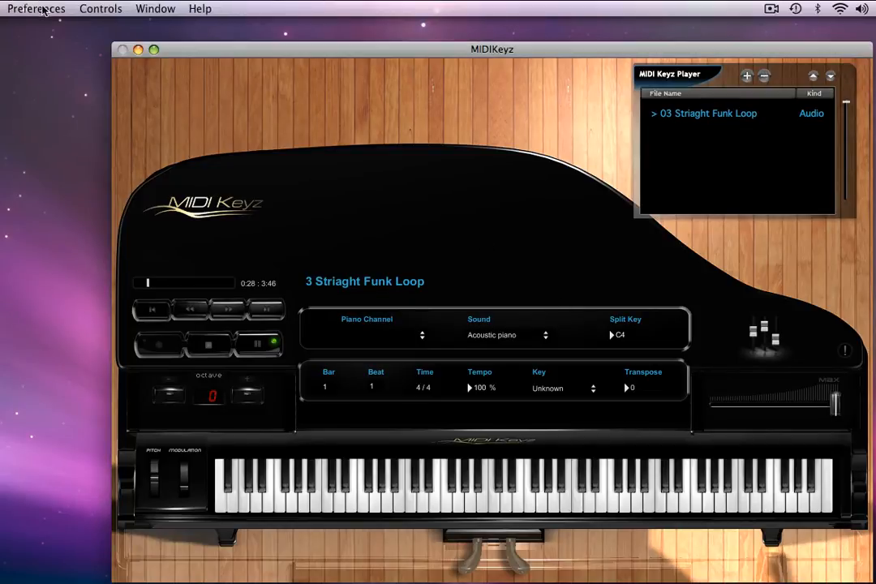
# Open the Preferences menu from the MIDIKeyz menu bar.
pyautogui.click(35, 8)
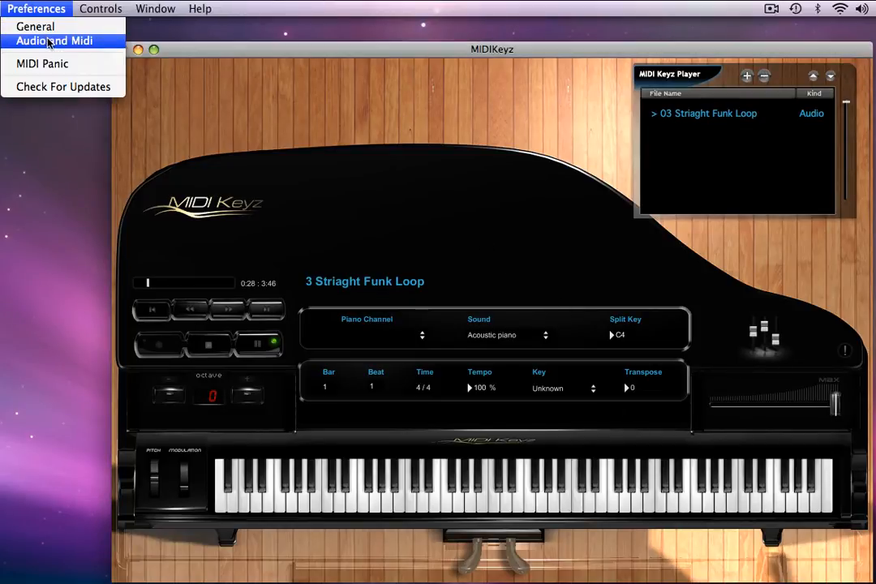
# Open the Audio and MIDI preferences and view the MIDI Input devices (MIDISPORT 2x2 Port A).
pyautogui.click(54, 40)
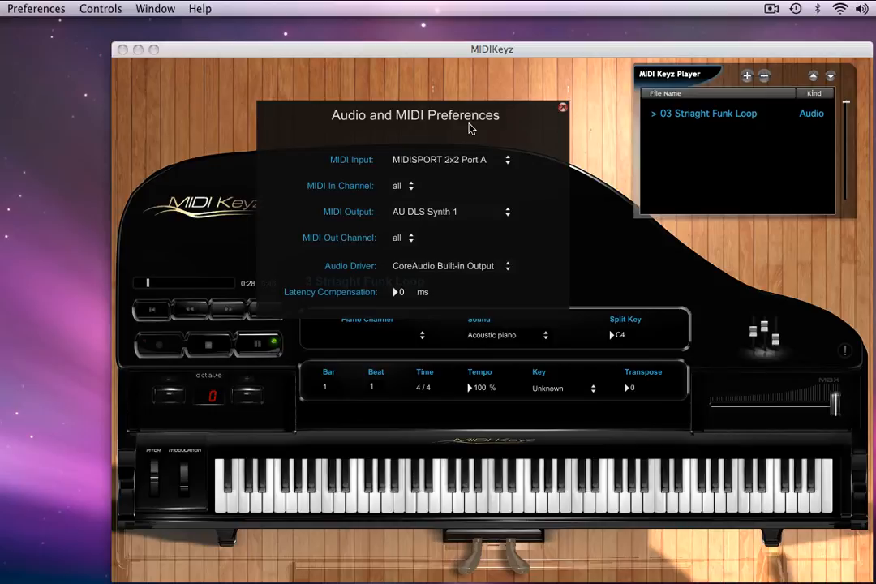
pyautogui.moveTo(464, 163)
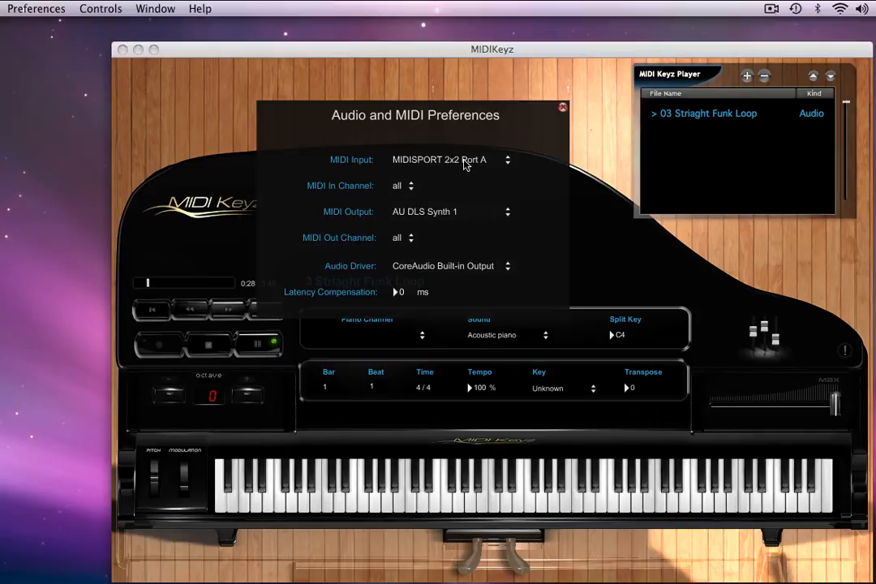
pyautogui.moveTo(439, 159)
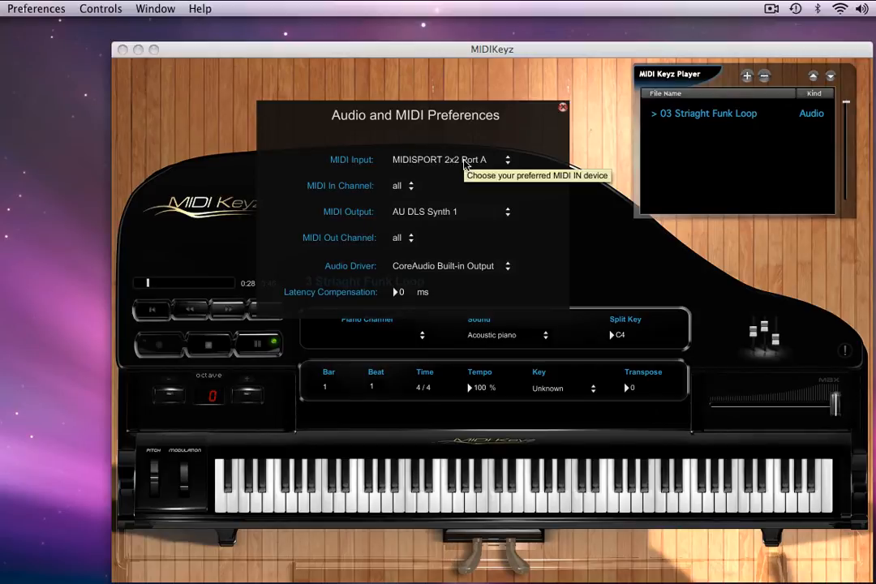
pyautogui.moveTo(403, 160)
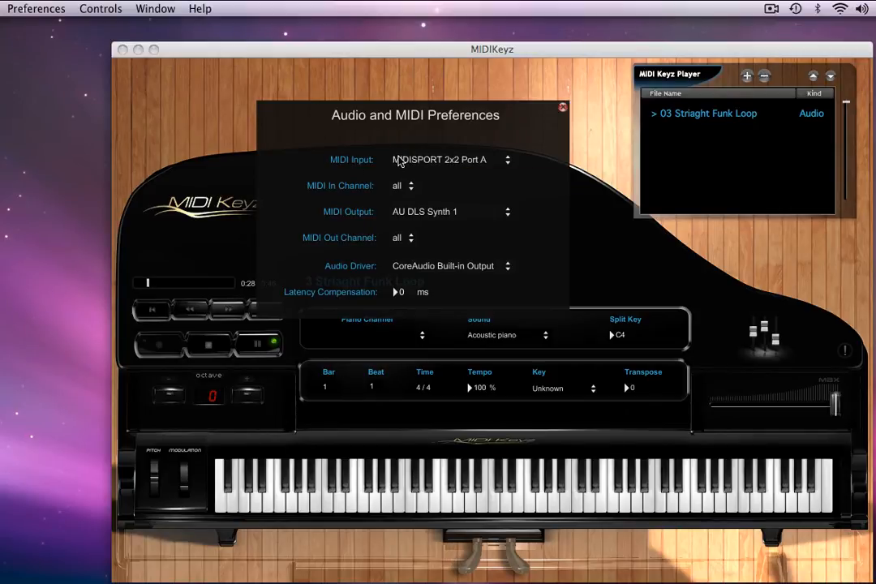
pyautogui.moveTo(438, 159)
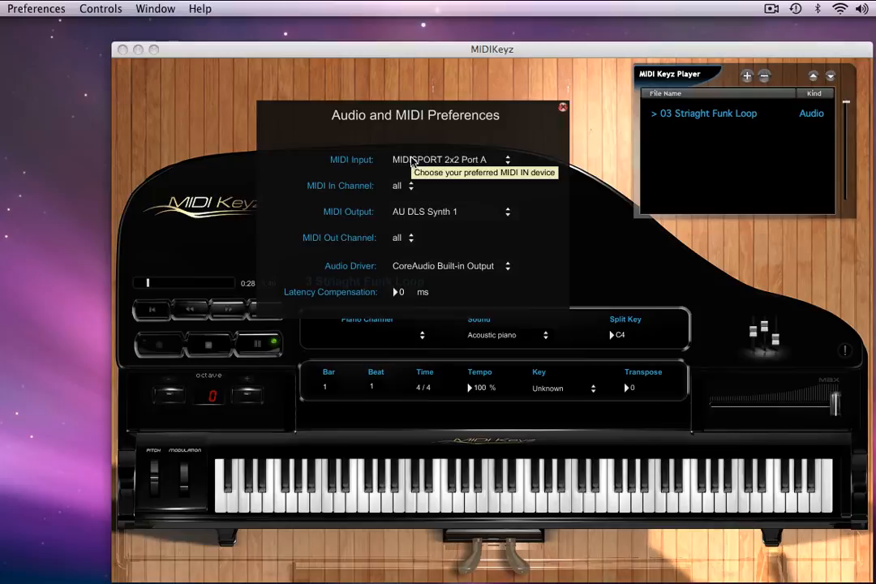
pyautogui.click(450, 159)
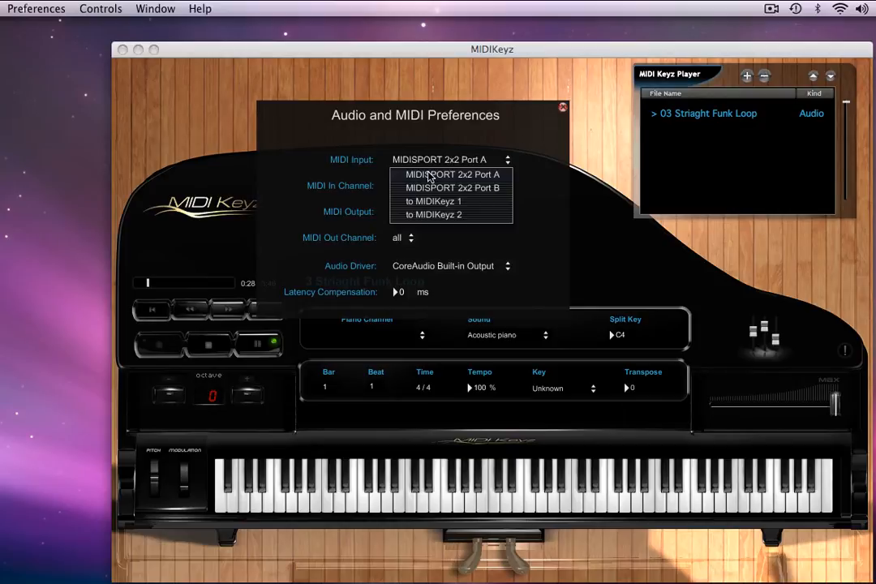
pyautogui.moveTo(465, 175)
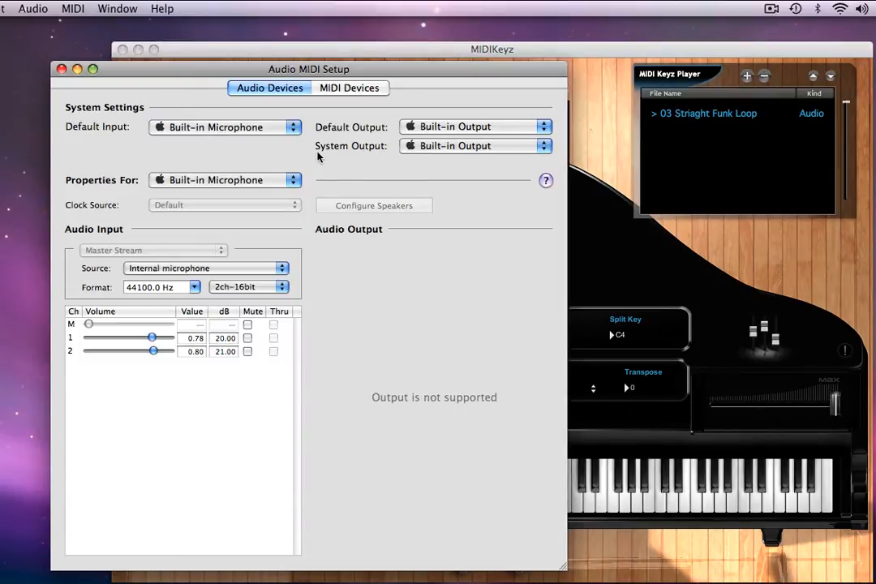
# View MIDI Devices in Audio MIDI Setup, select the MIDISPORT 2x2, and return to MIDIKeyz.
pyautogui.click(349, 88)
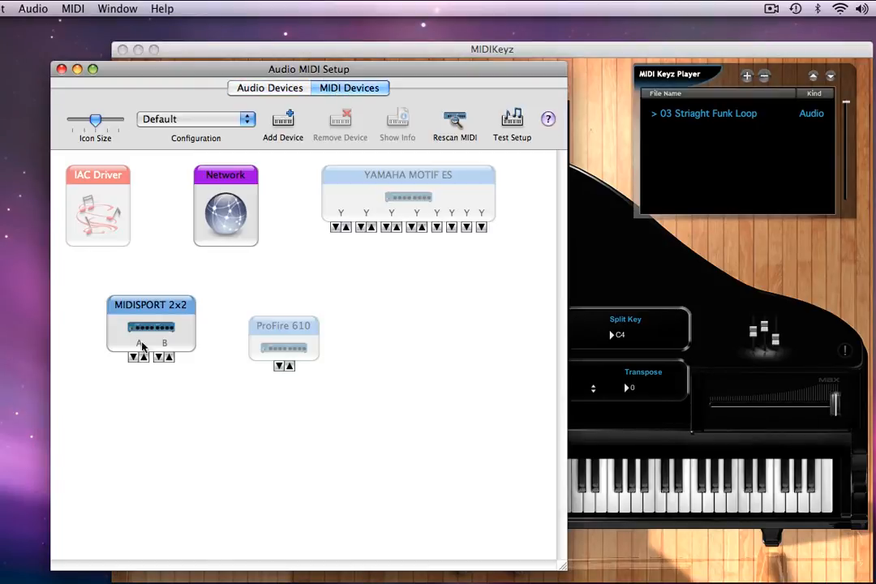
pyautogui.moveTo(145, 357)
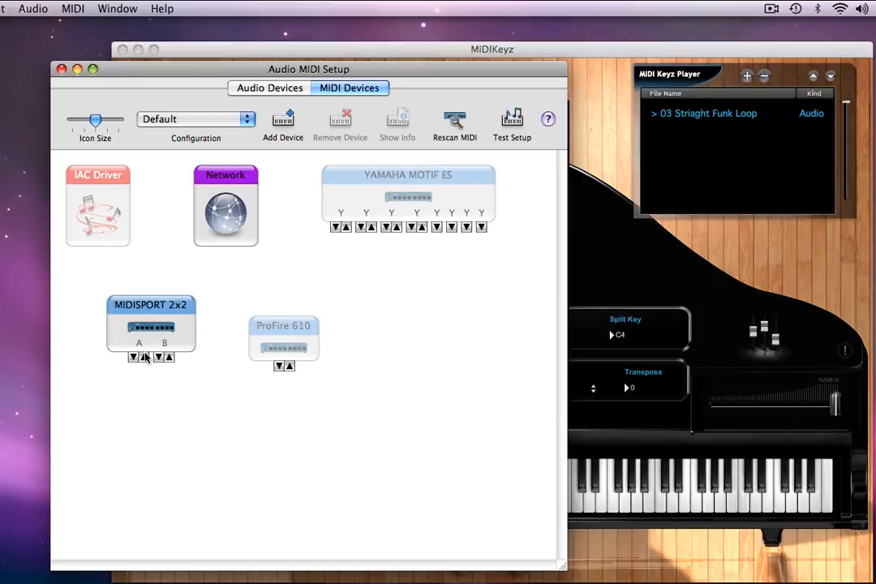
pyautogui.moveTo(141, 367)
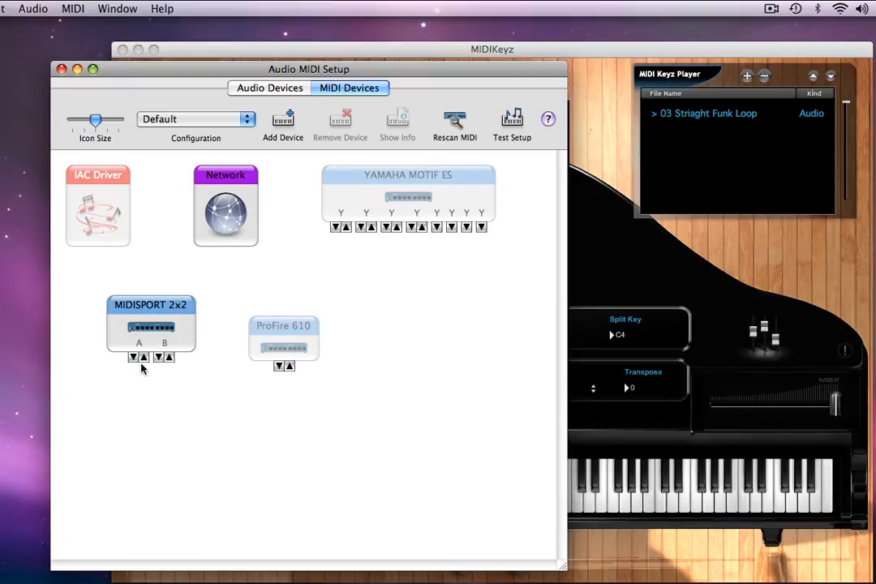
pyautogui.moveTo(170, 314)
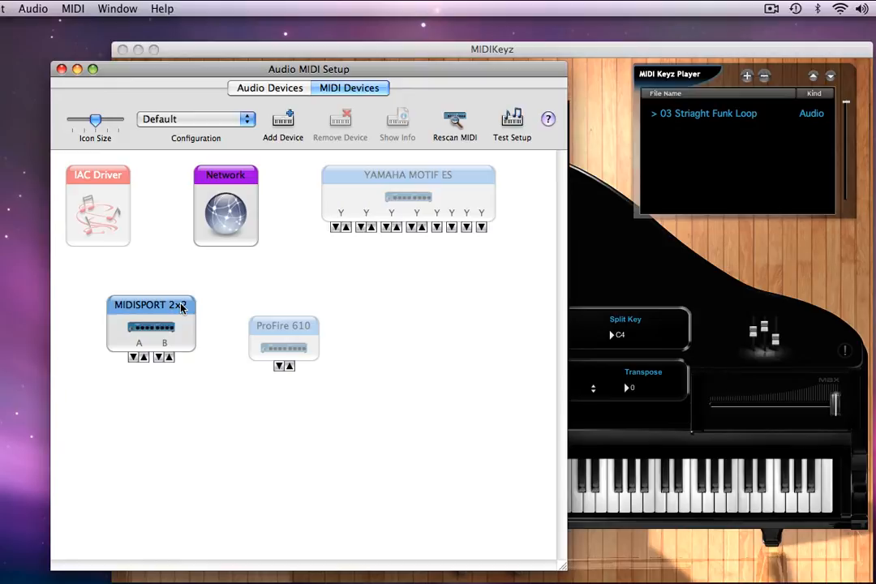
pyautogui.click(151, 325)
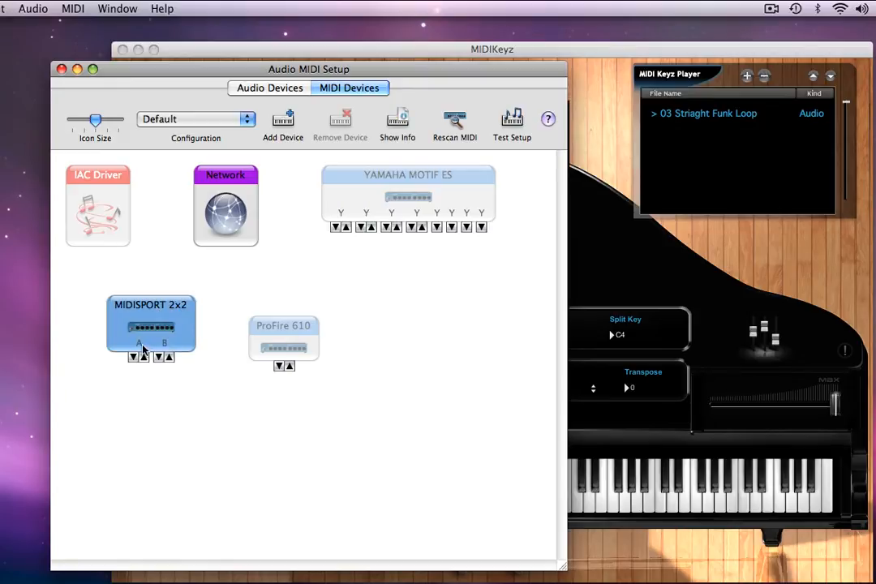
pyautogui.moveTo(146, 132)
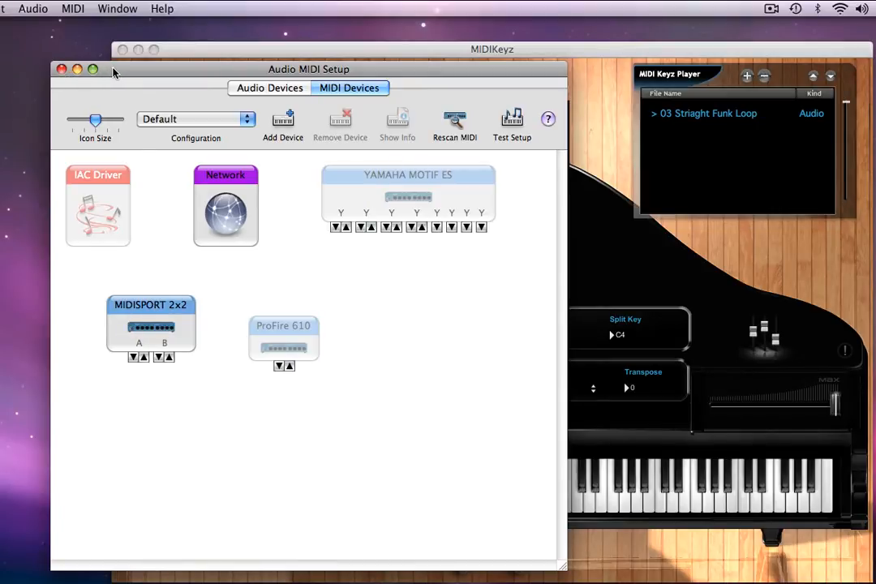
pyautogui.moveTo(308, 69); pyautogui.dragTo(383, 69)
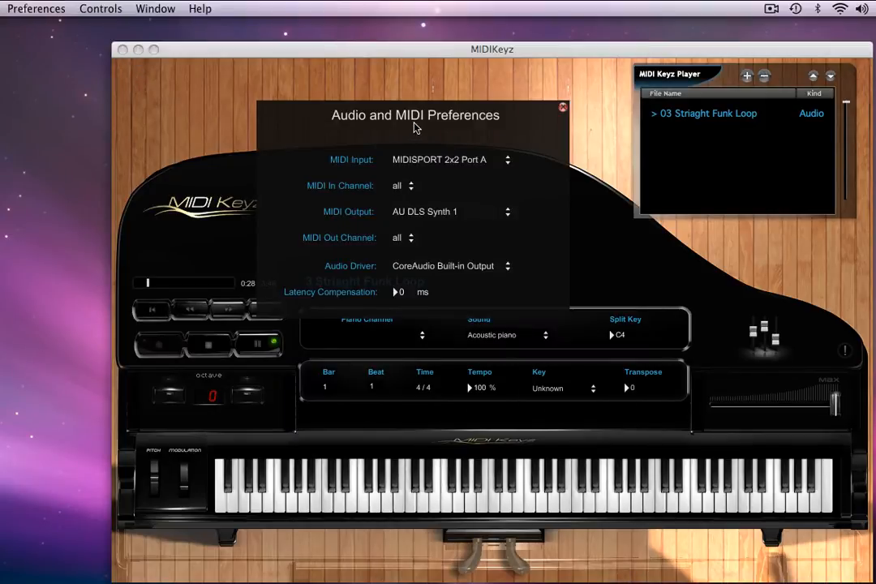
pyautogui.moveTo(478, 162)
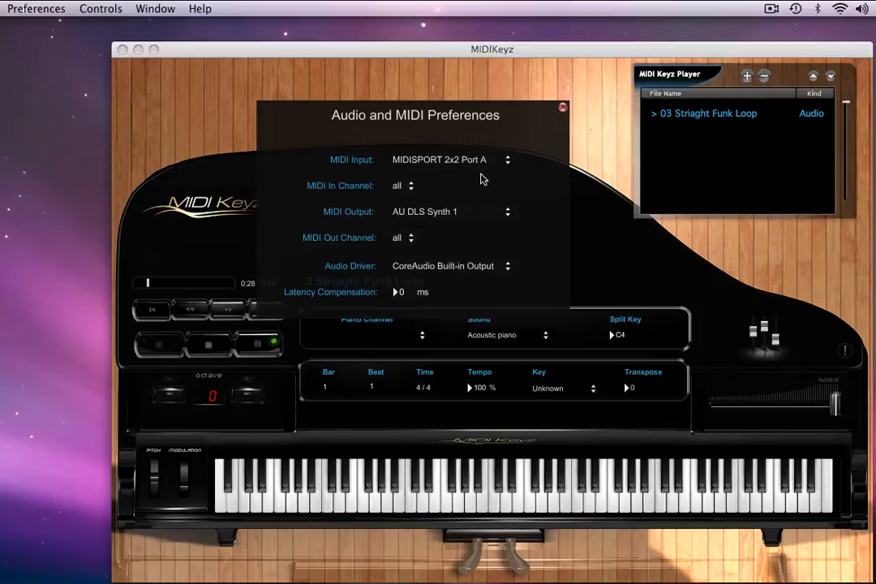
pyautogui.moveTo(489, 132)
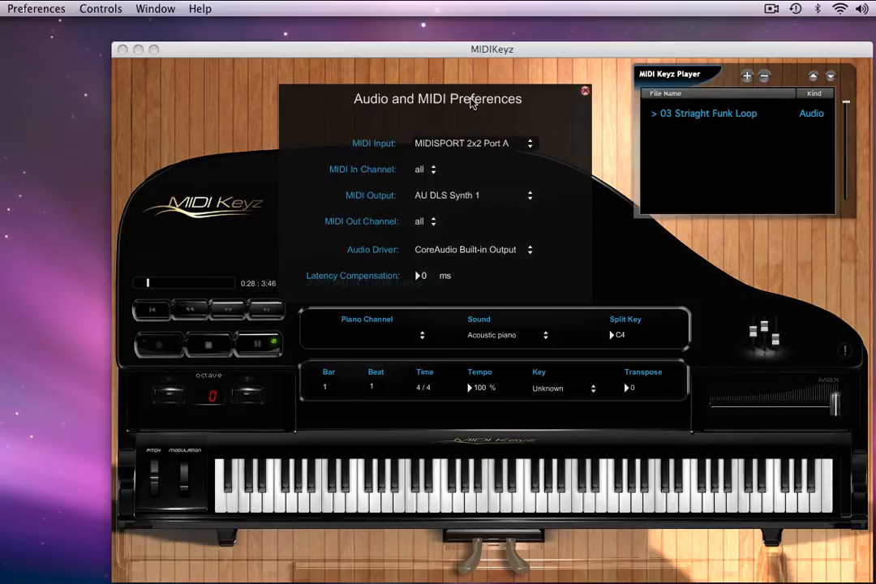
# Play a test note from the keyboard, then close the Audio and MIDI Preferences panel.
pyautogui.click(513, 479)
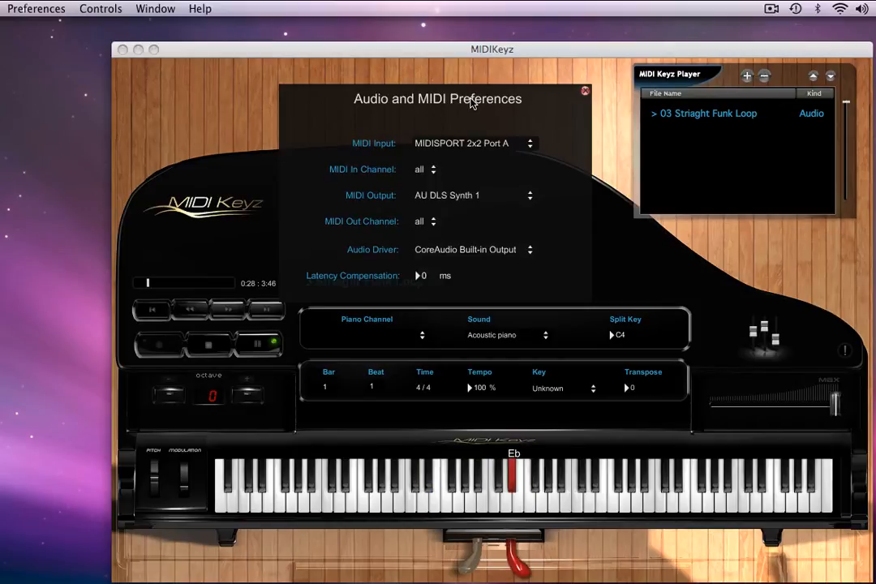
pyautogui.click(361, 487)
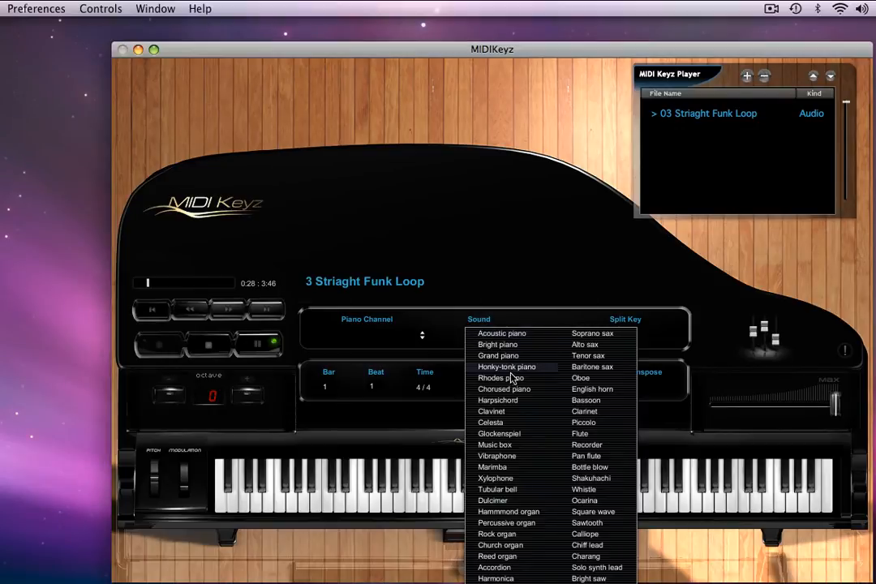
# Set the piano Sound dropdown to Rhodes piano.
pyautogui.click(500, 377)
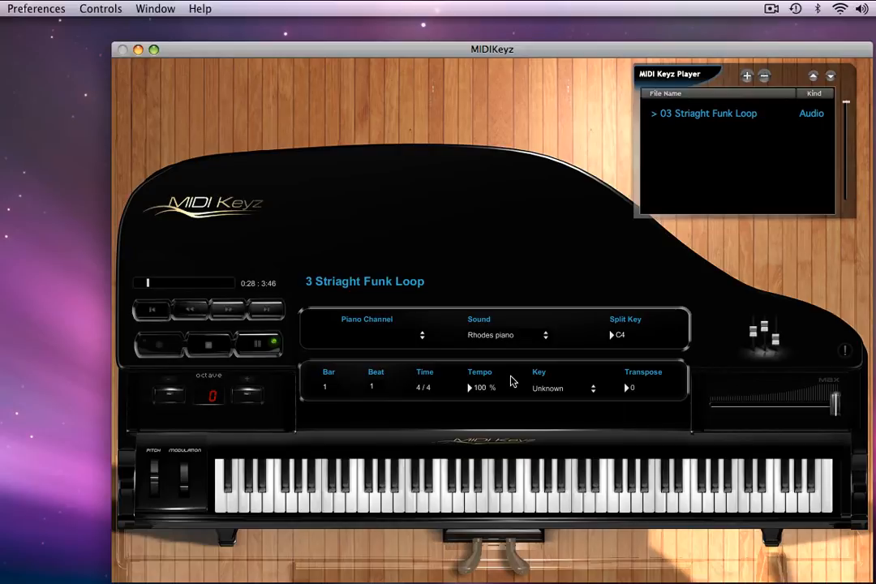
pyautogui.moveTo(170, 497)
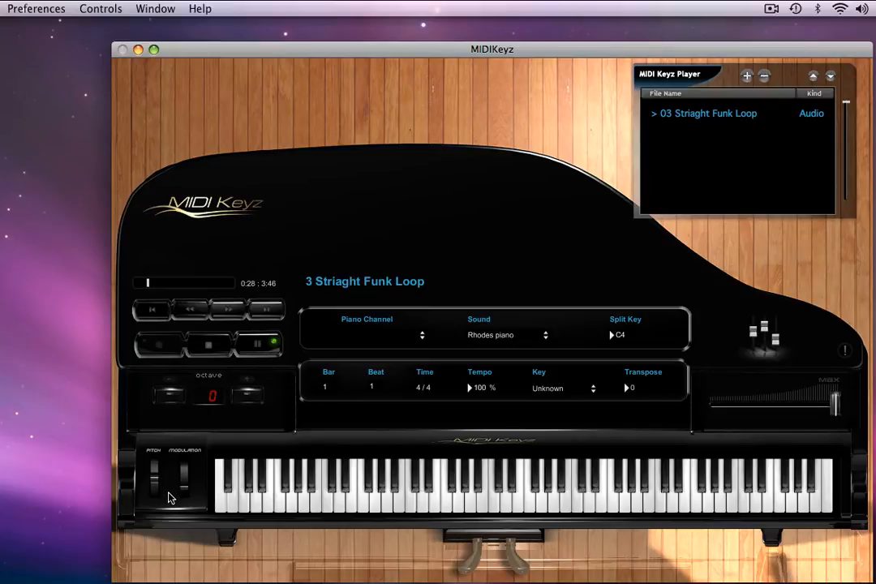
pyautogui.moveTo(177, 498)
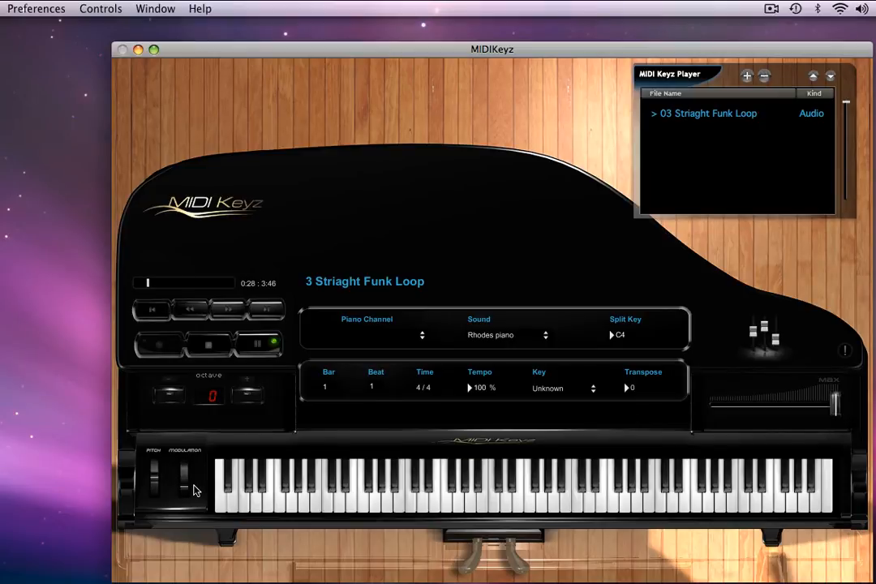
pyautogui.click(533, 475)
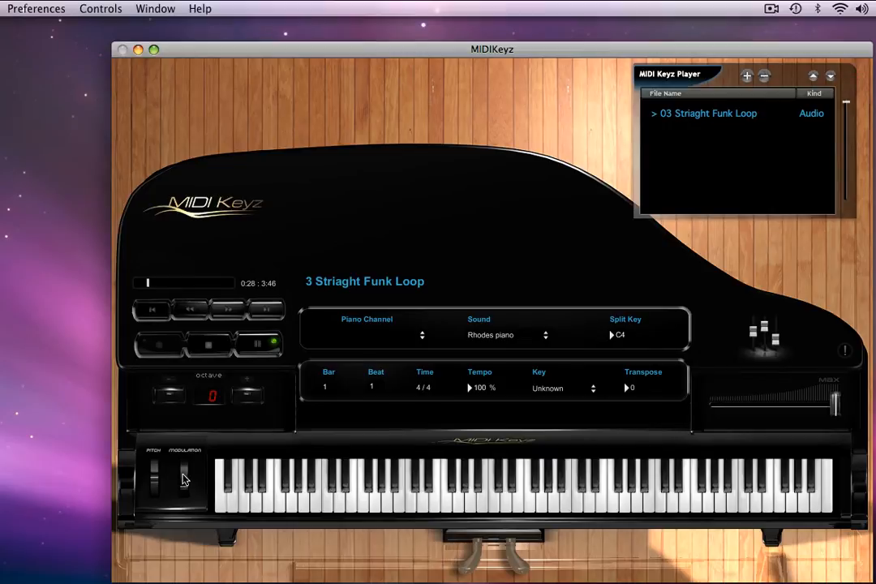
pyautogui.moveTo(204, 462)
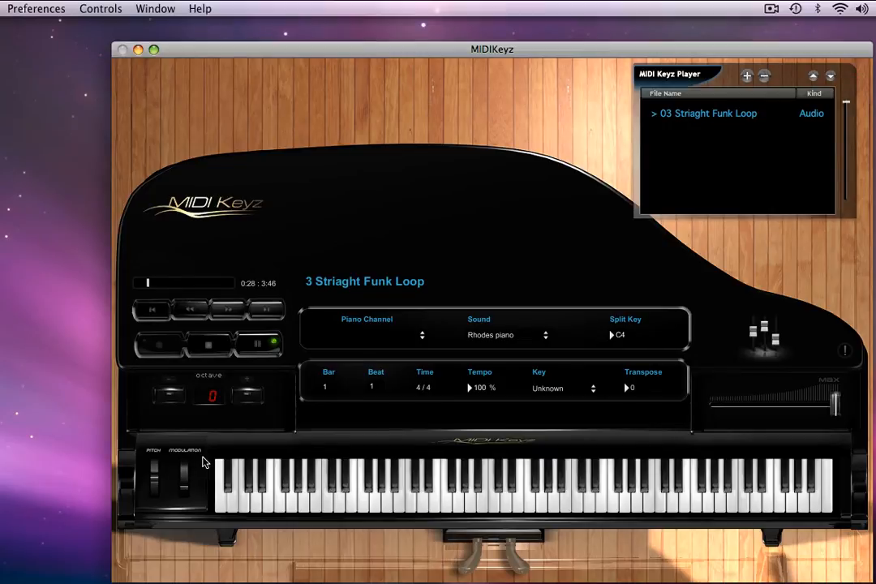
pyautogui.moveTo(180, 475)
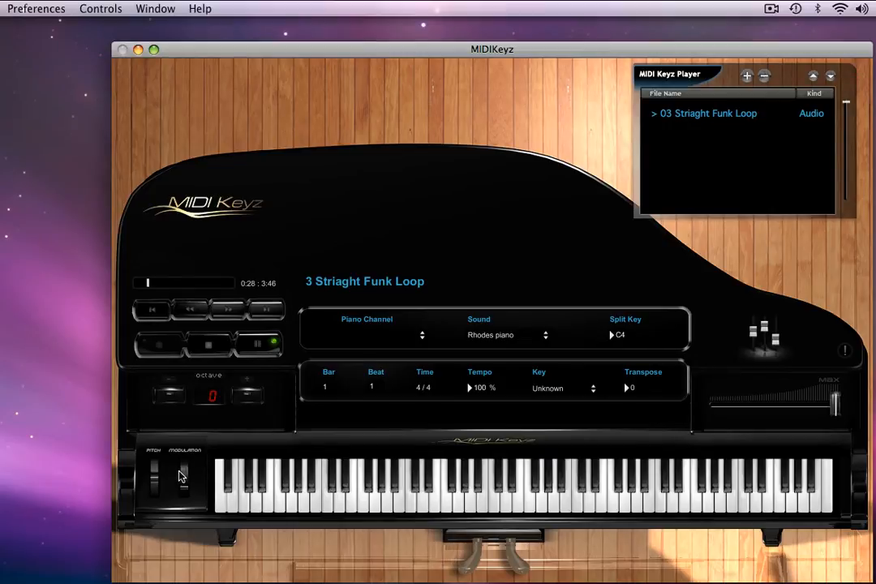
pyautogui.moveTo(182, 476)
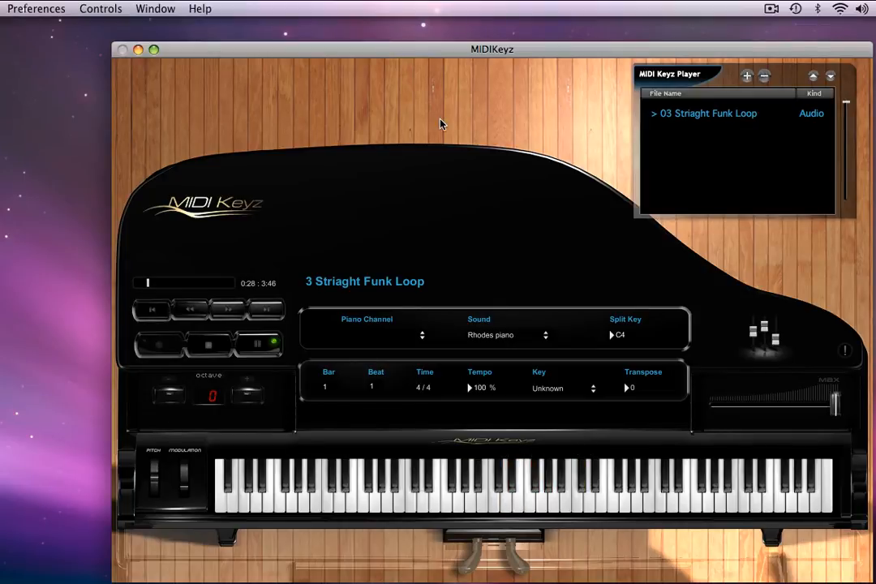
# Open Audio and MIDI preferences, briefly try MIDIKeyz 1 as MIDI input, then reopen the input list.
pyautogui.click(36, 8)
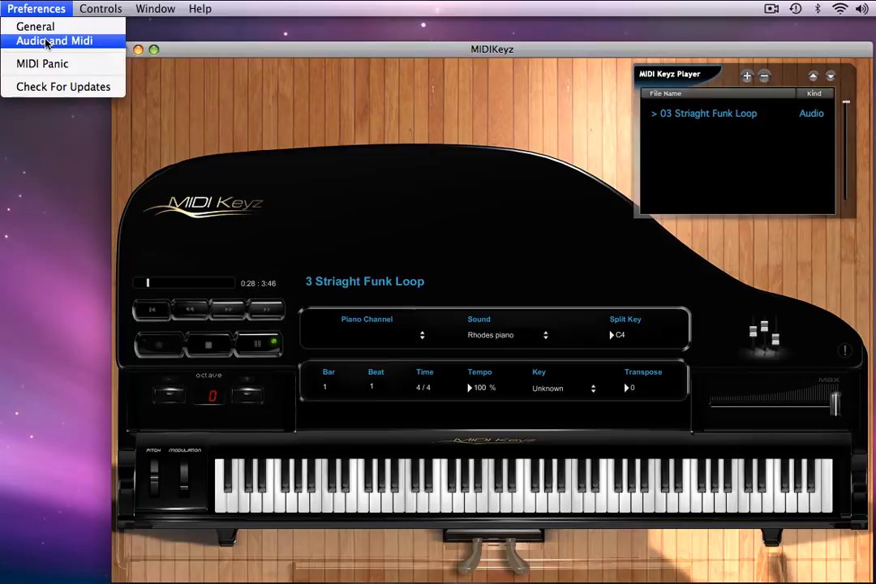
pyautogui.click(53, 40)
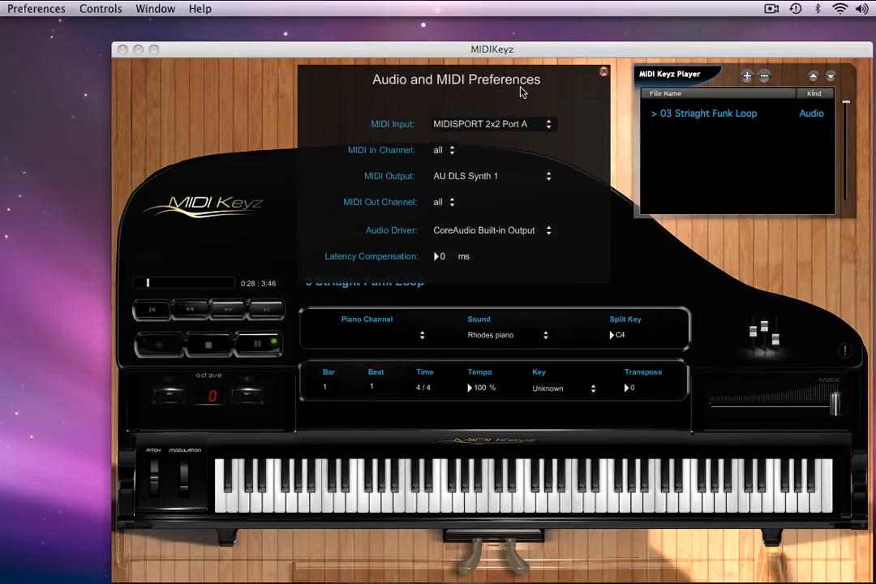
pyautogui.moveTo(497, 130)
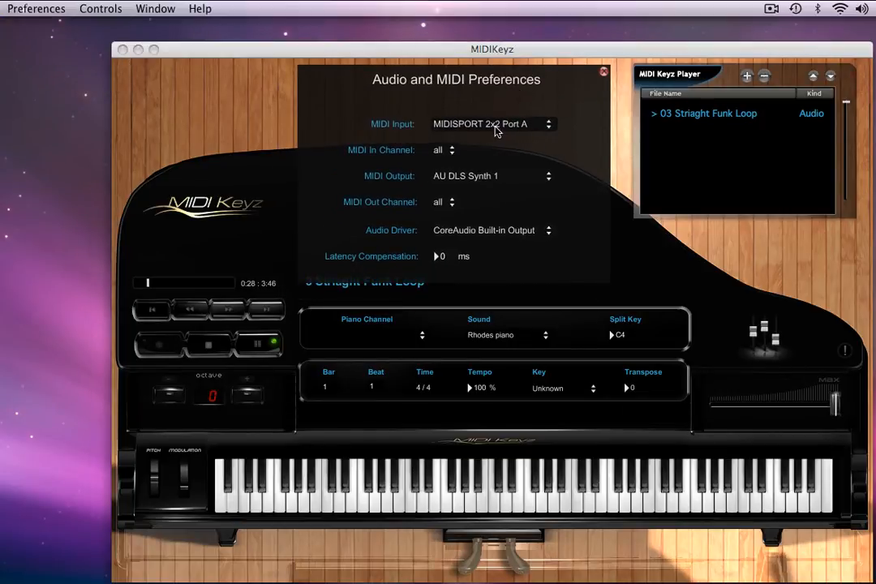
pyautogui.moveTo(491, 123)
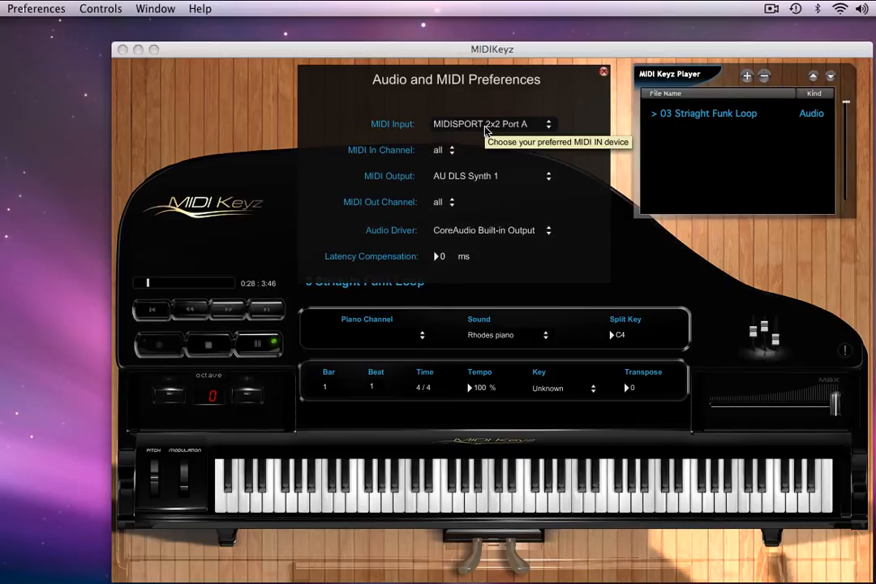
pyautogui.click(491, 123)
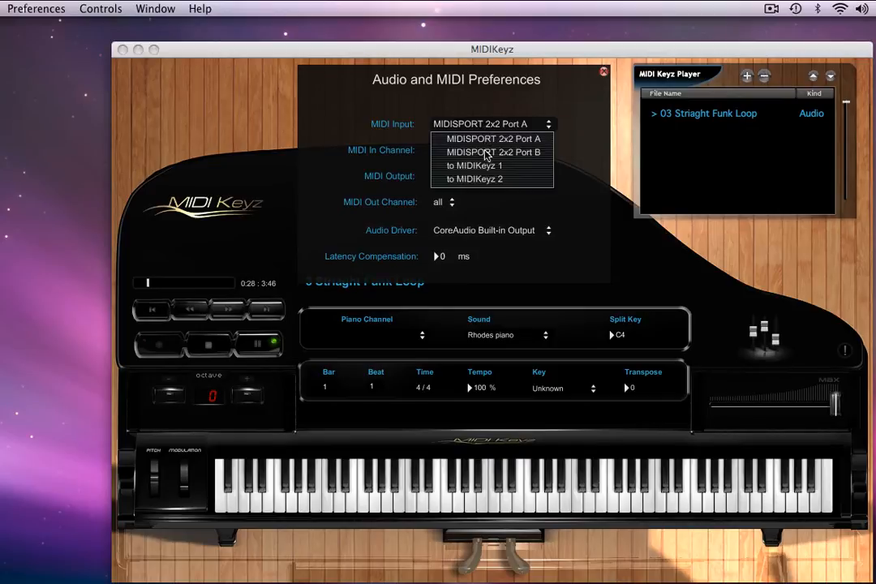
pyautogui.click(473, 165)
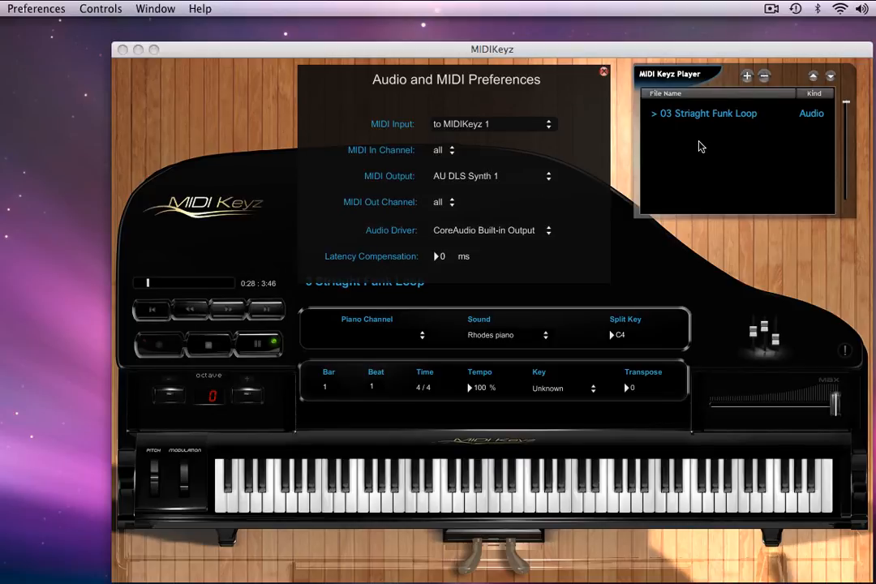
pyautogui.moveTo(699, 150)
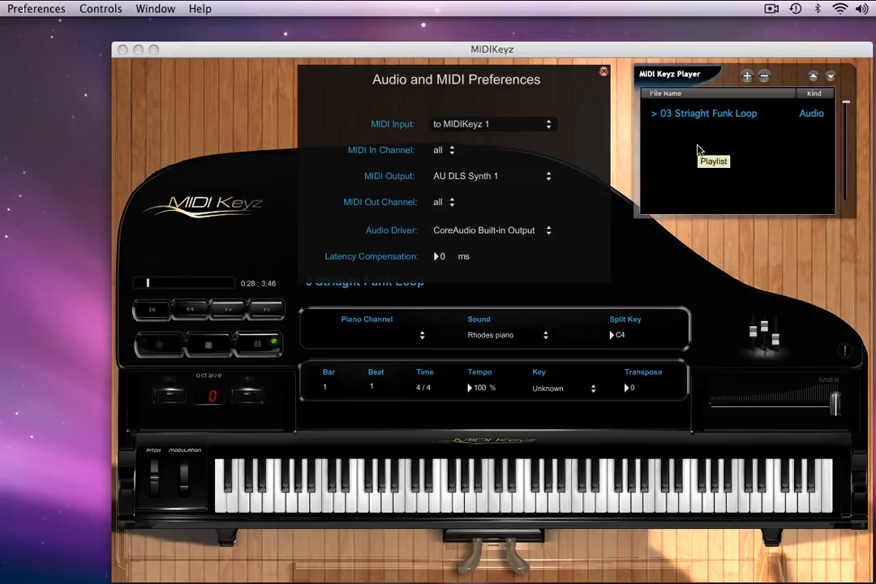
pyautogui.moveTo(699, 145)
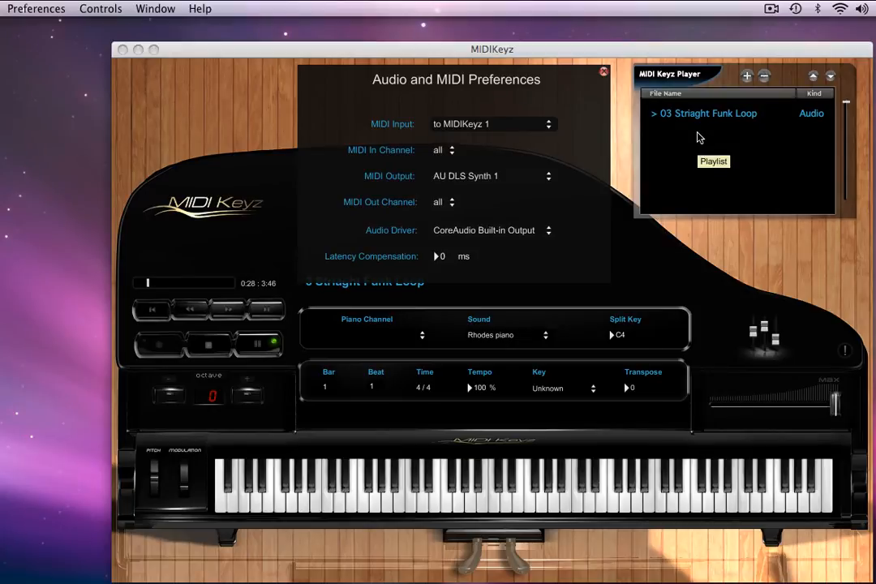
pyautogui.moveTo(689, 142)
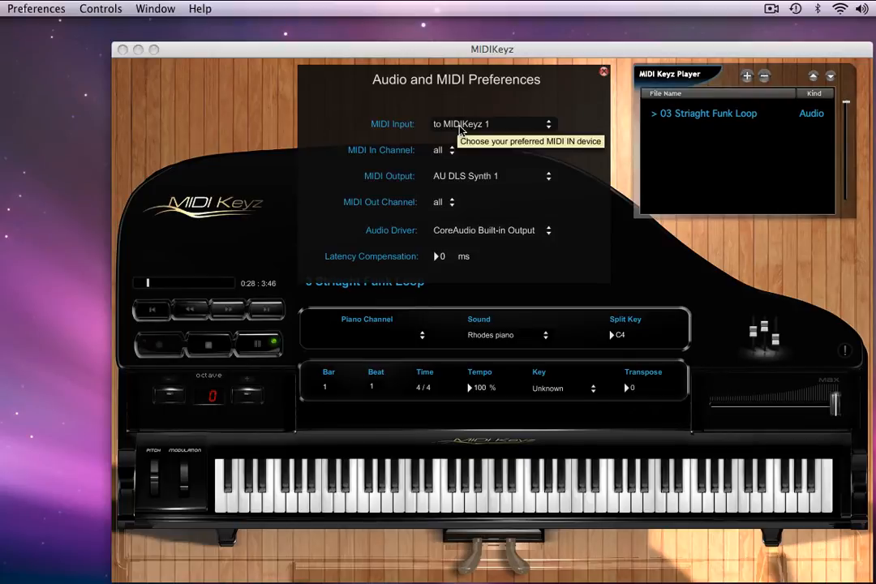
pyautogui.click(492, 125)
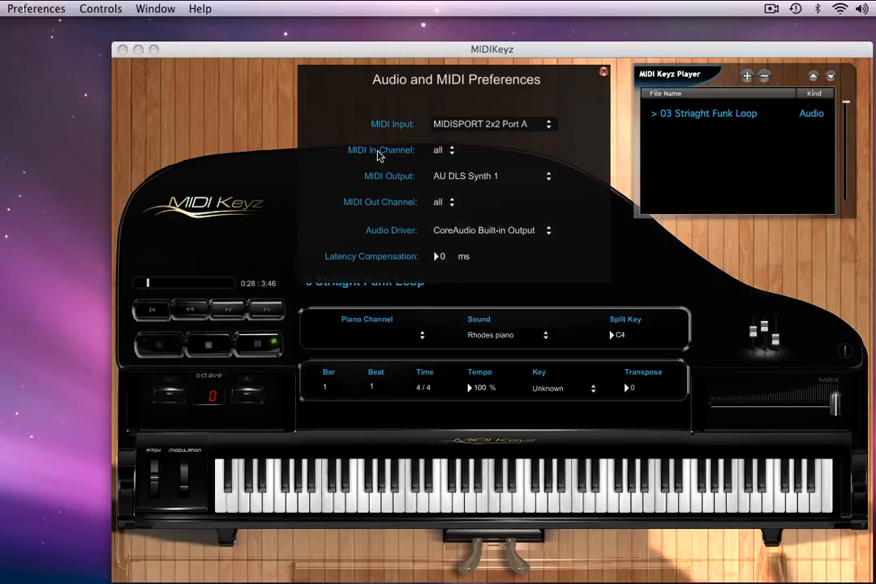
pyautogui.moveTo(396, 157)
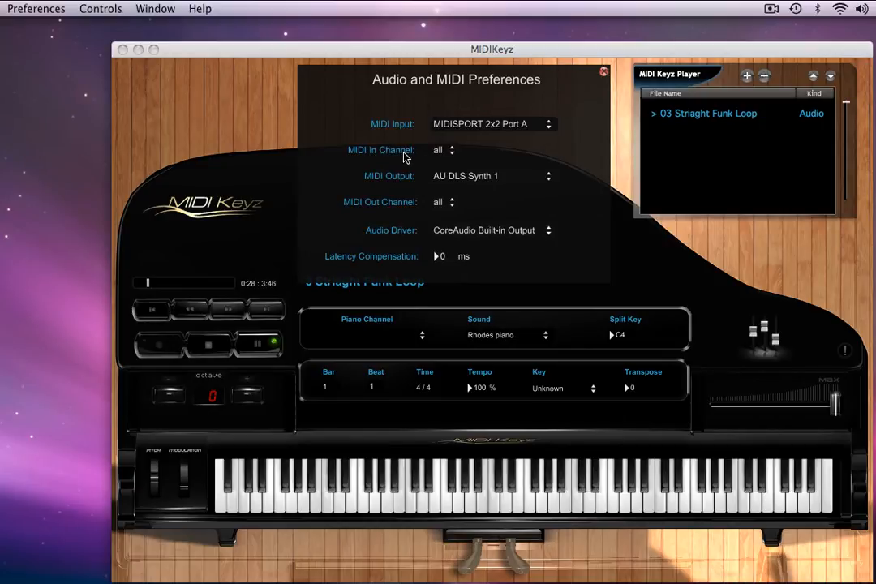
pyautogui.click(444, 150)
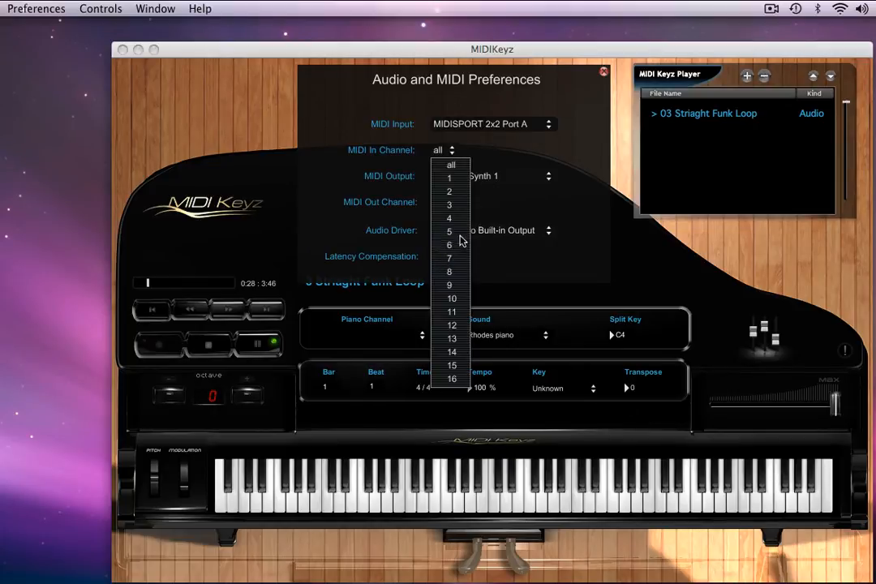
pyautogui.click(451, 163)
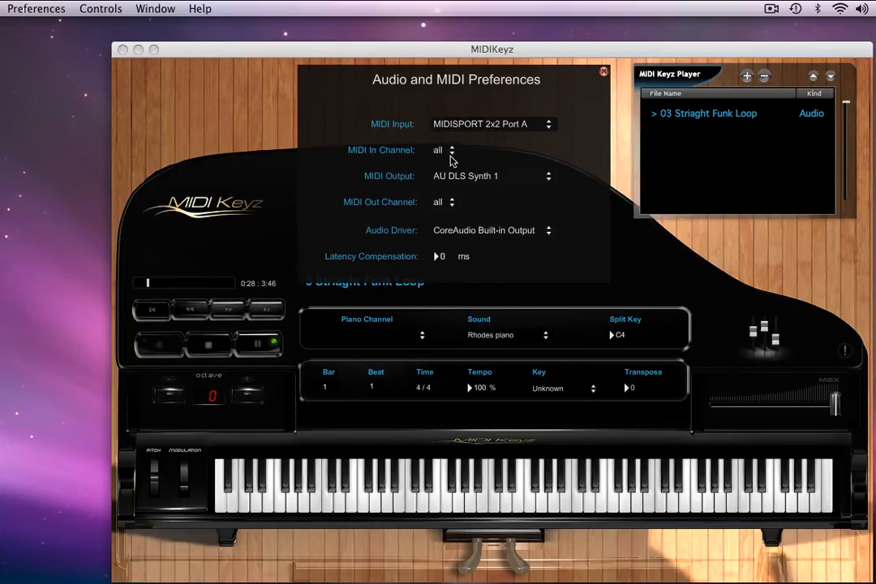
pyautogui.click(451, 147)
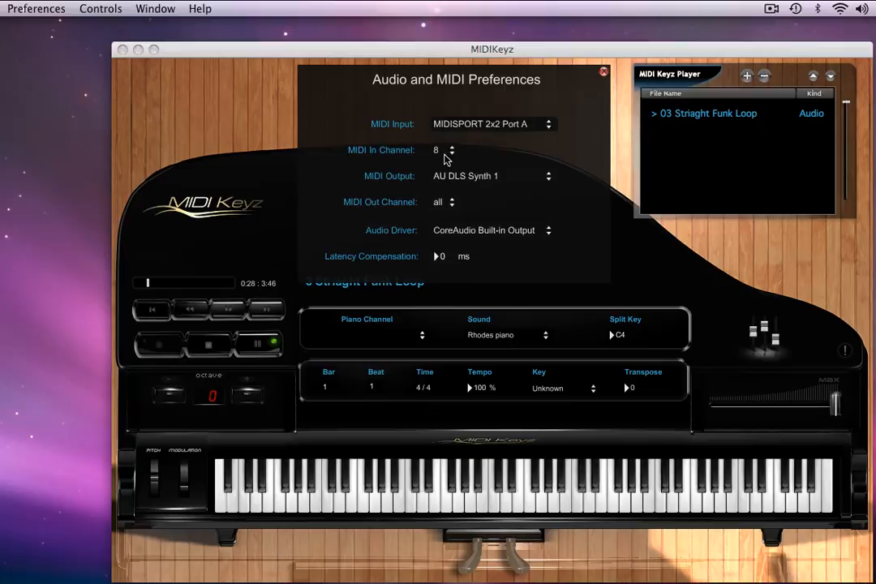
pyautogui.click(444, 150)
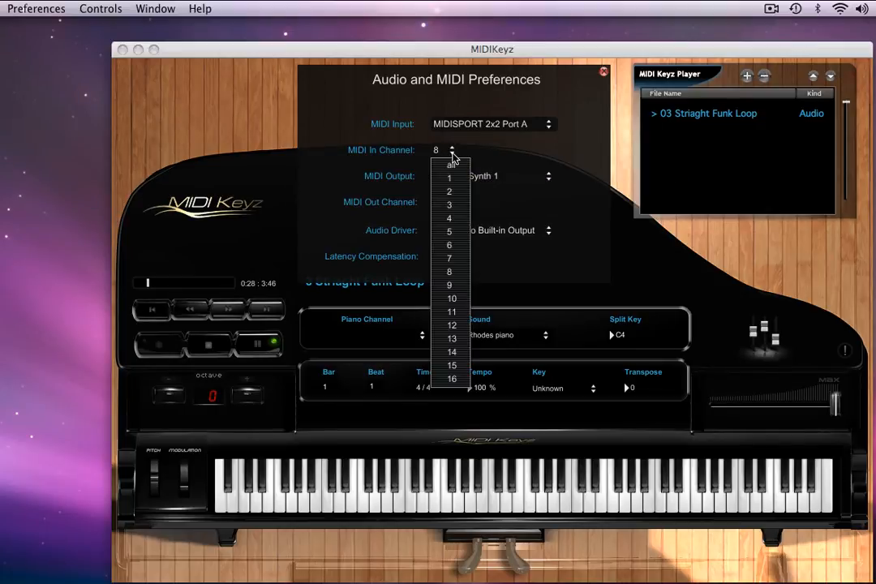
pyautogui.click(450, 177)
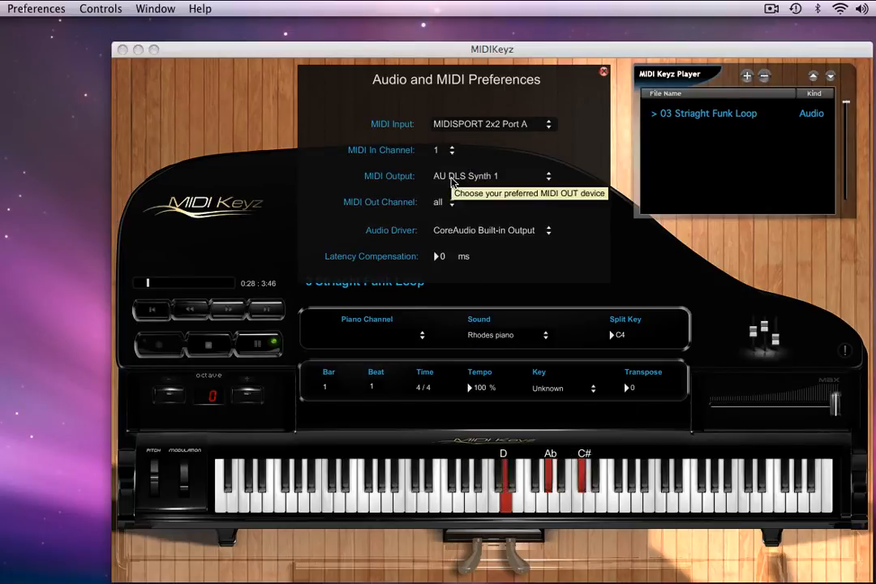
pyautogui.click(451, 150)
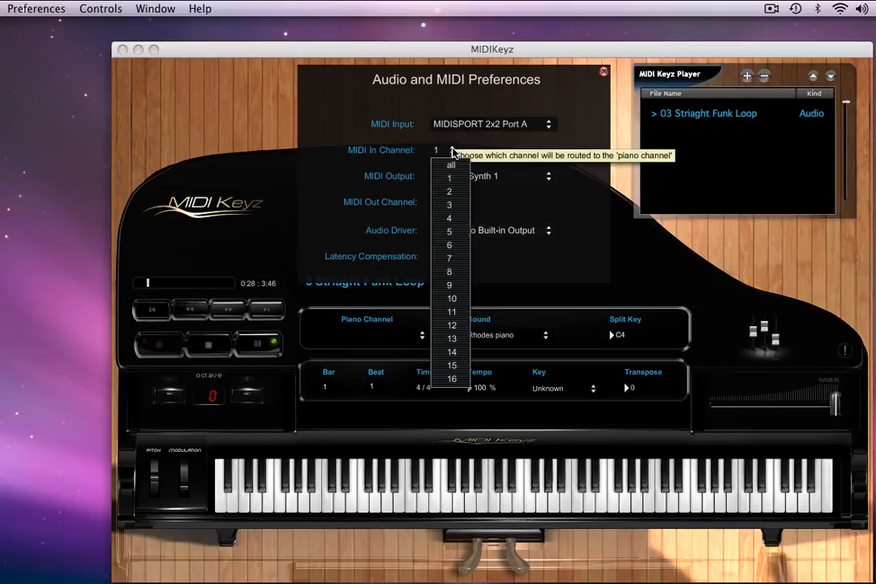
pyautogui.click(451, 352)
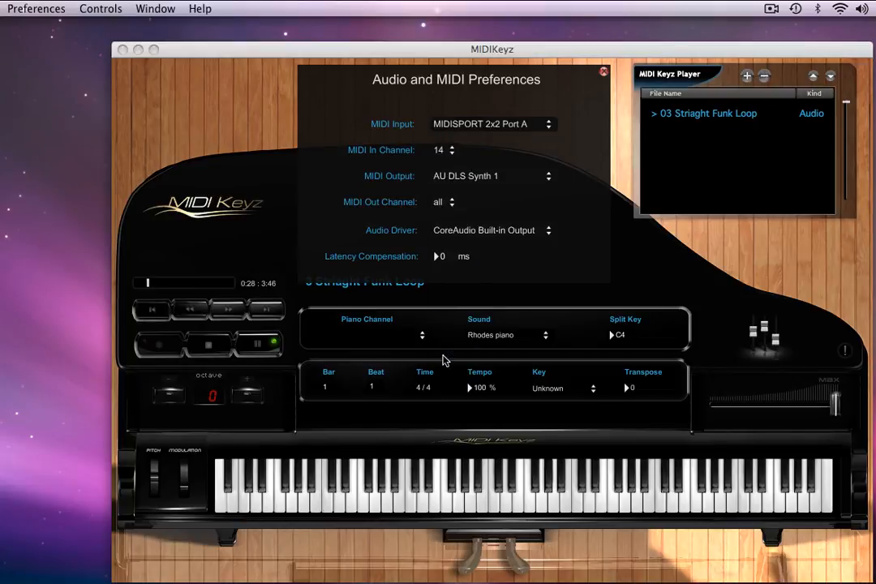
pyautogui.click(445, 150)
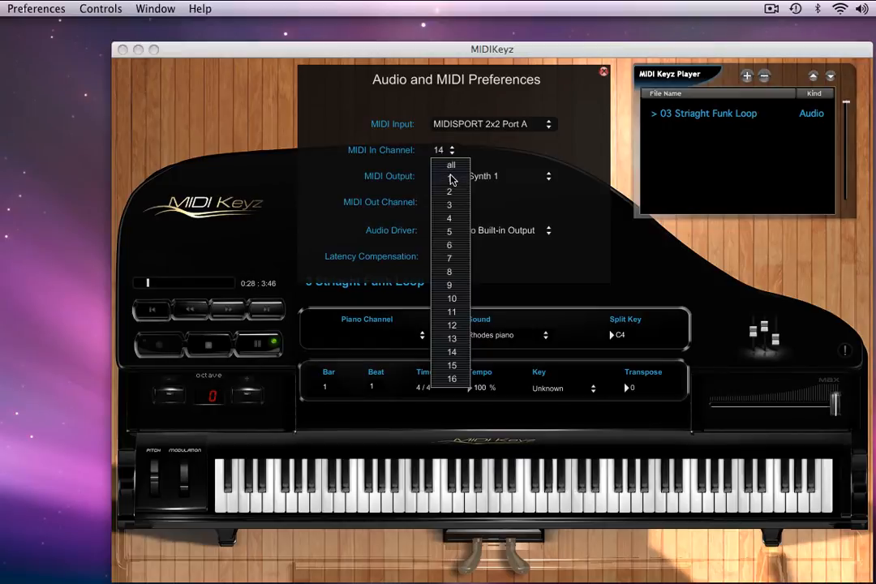
pyautogui.click(451, 165)
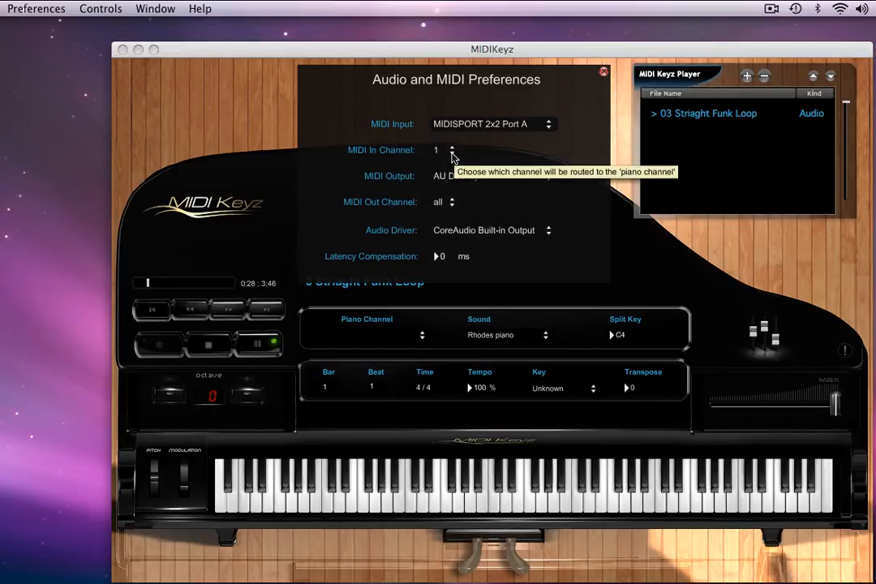
pyautogui.click(453, 147)
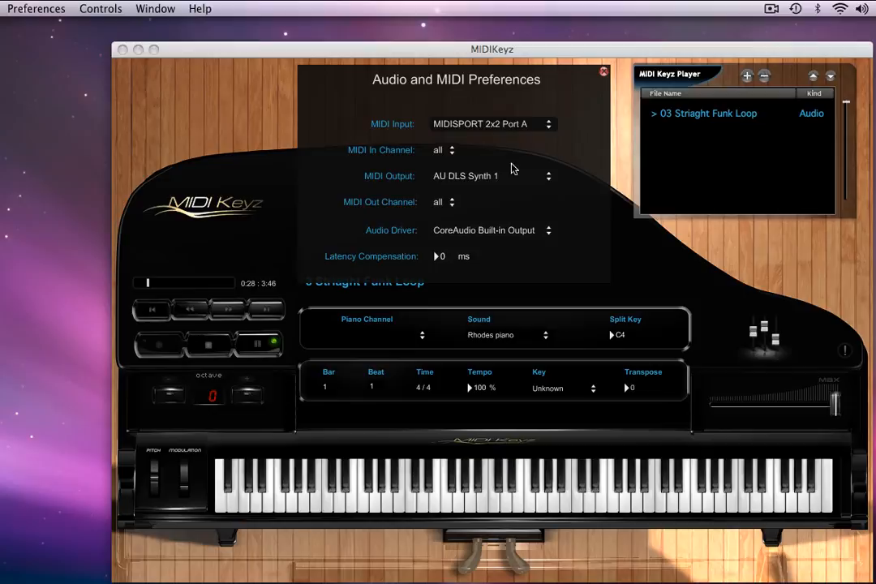
pyautogui.moveTo(462, 181)
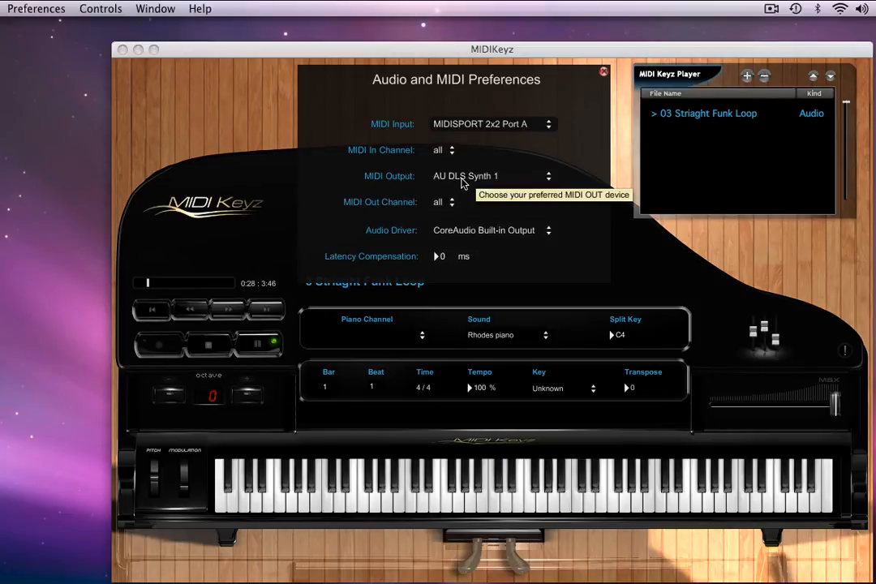
pyautogui.moveTo(491, 203)
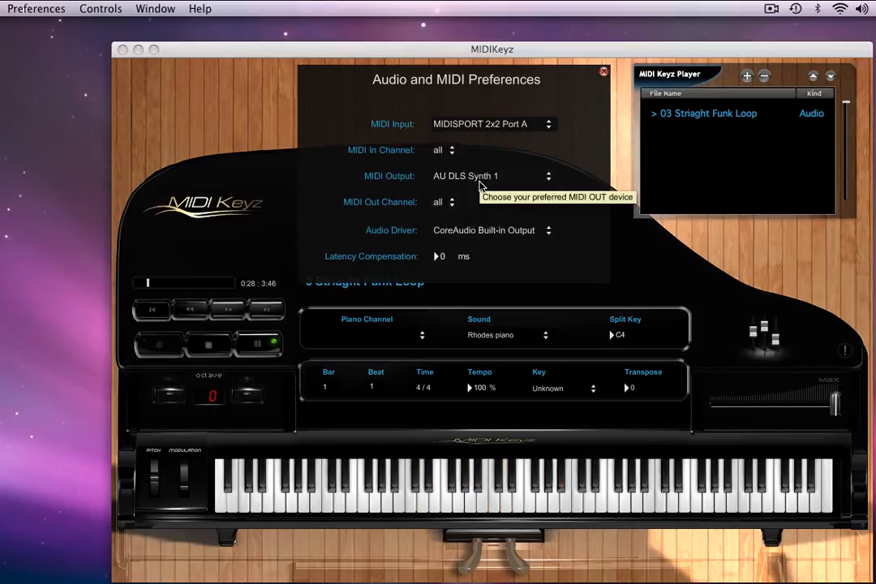
pyautogui.moveTo(474, 181)
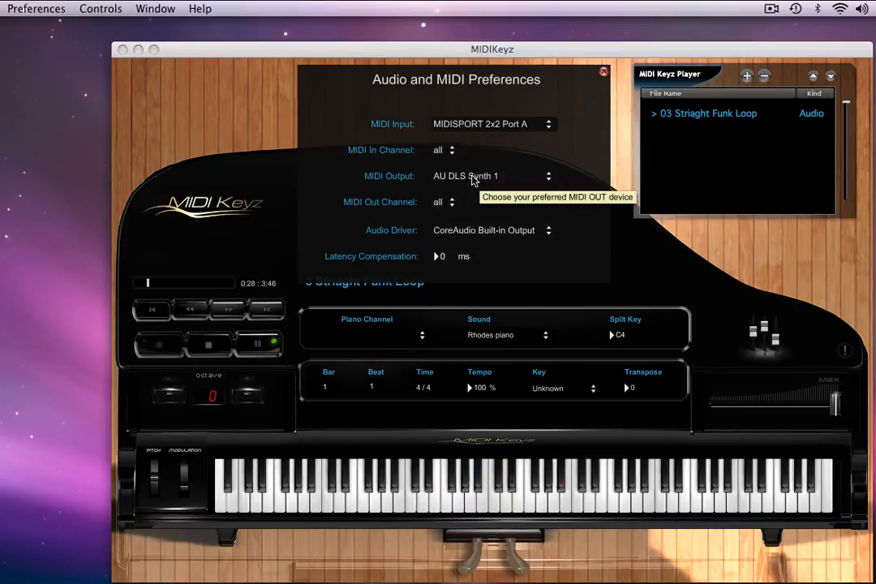
# Switch the MIDI Output away from MIDIKeyz 1 and settle on AU DLS Synth 1.
pyautogui.click(492, 176)
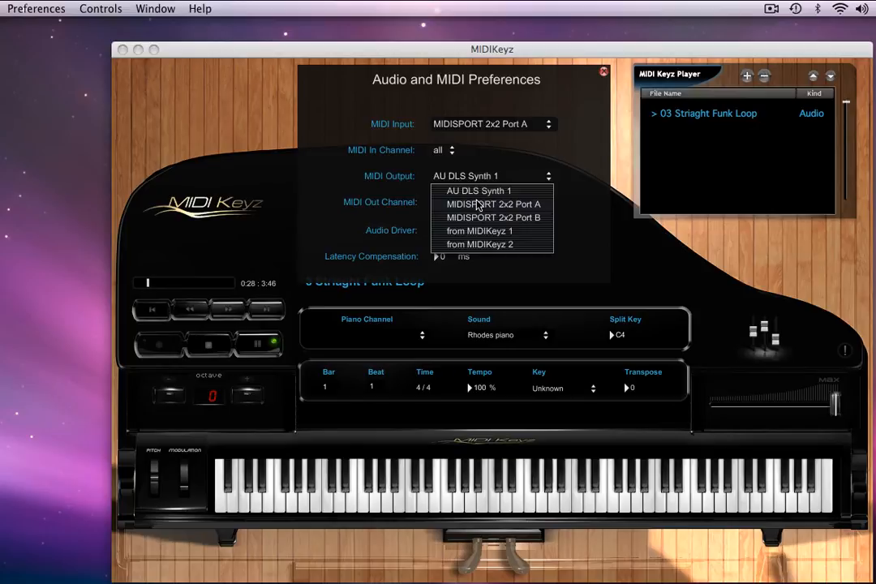
pyautogui.moveTo(477, 217)
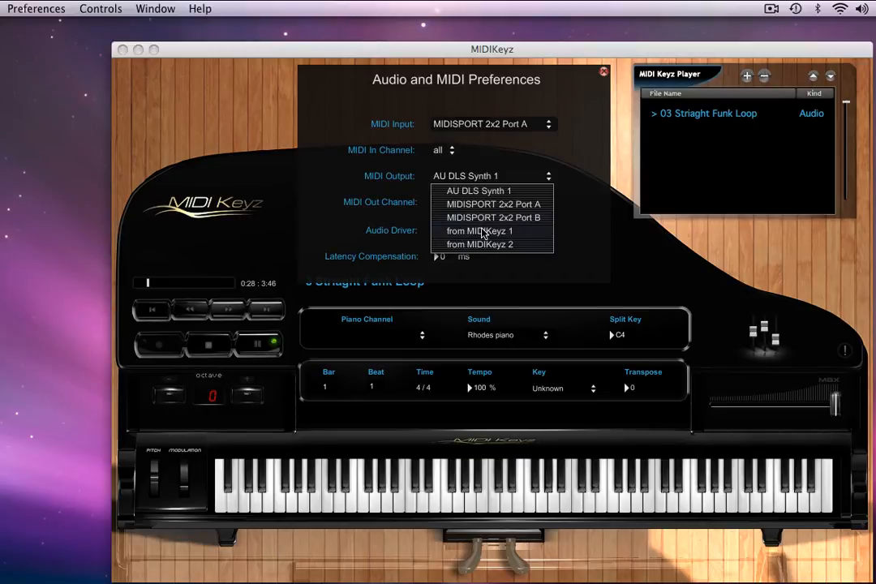
pyautogui.click(479, 230)
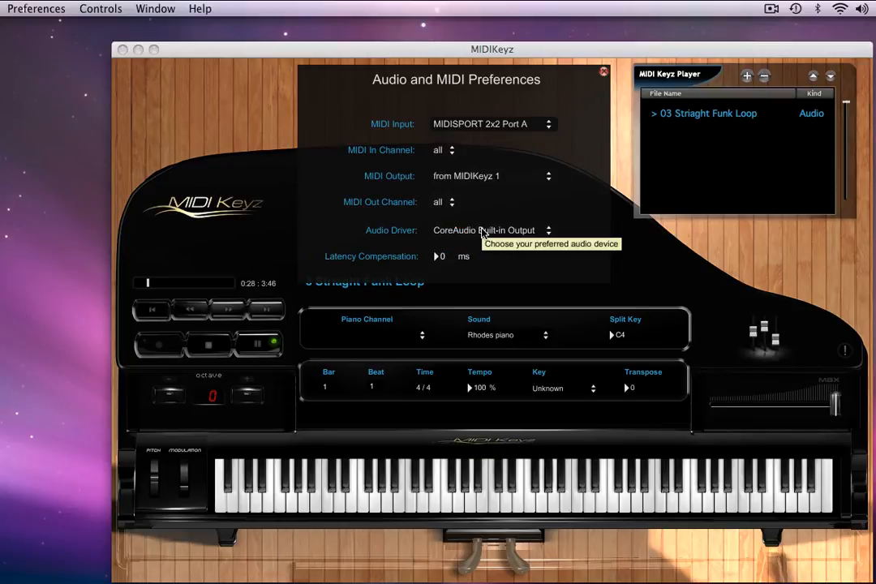
pyautogui.moveTo(395, 509)
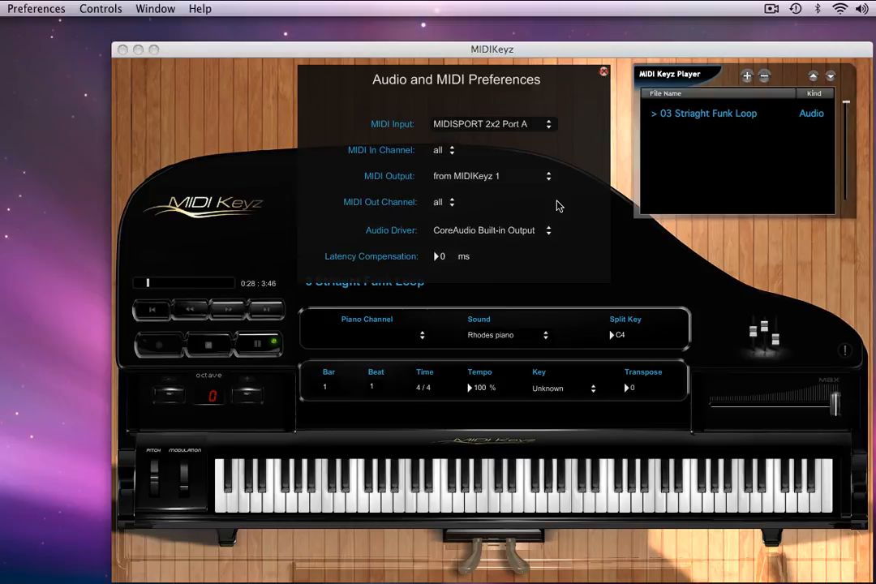
pyautogui.moveTo(580, 218)
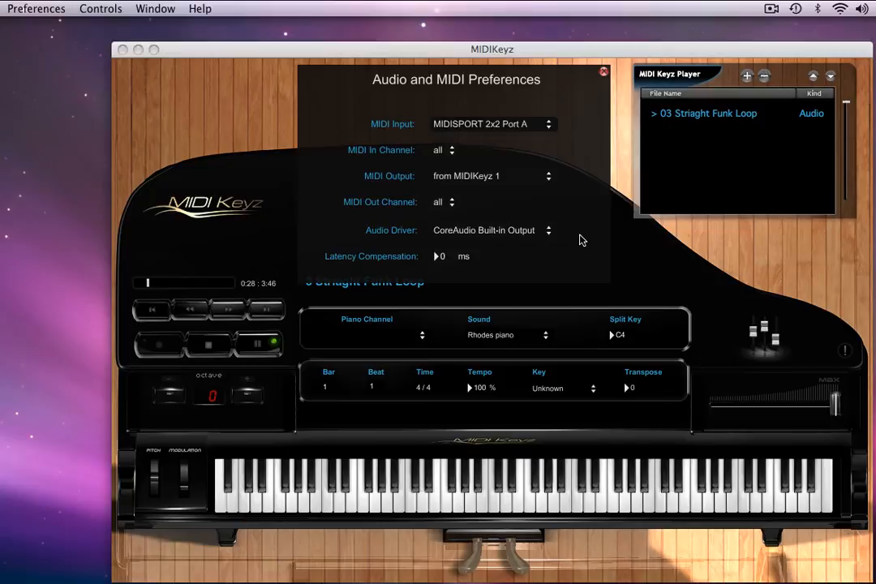
pyautogui.click(491, 176)
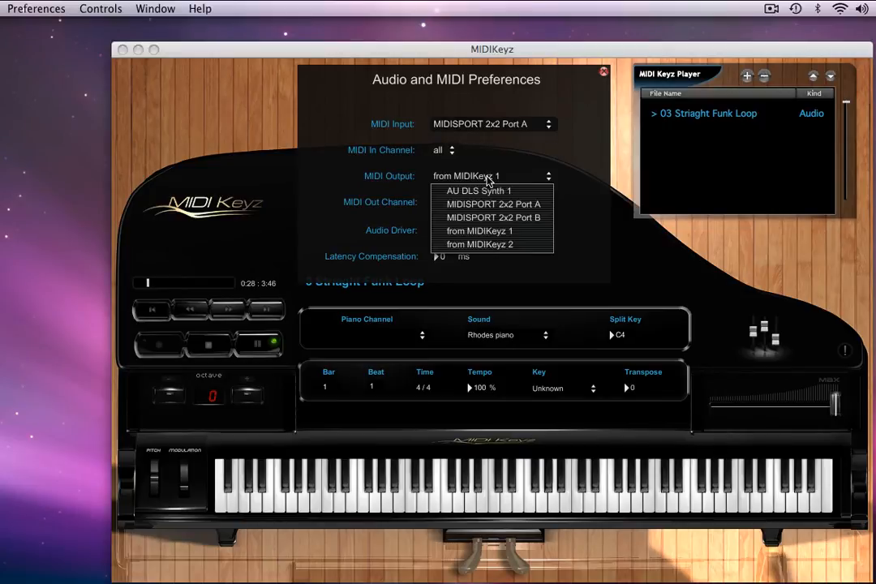
pyautogui.click(481, 191)
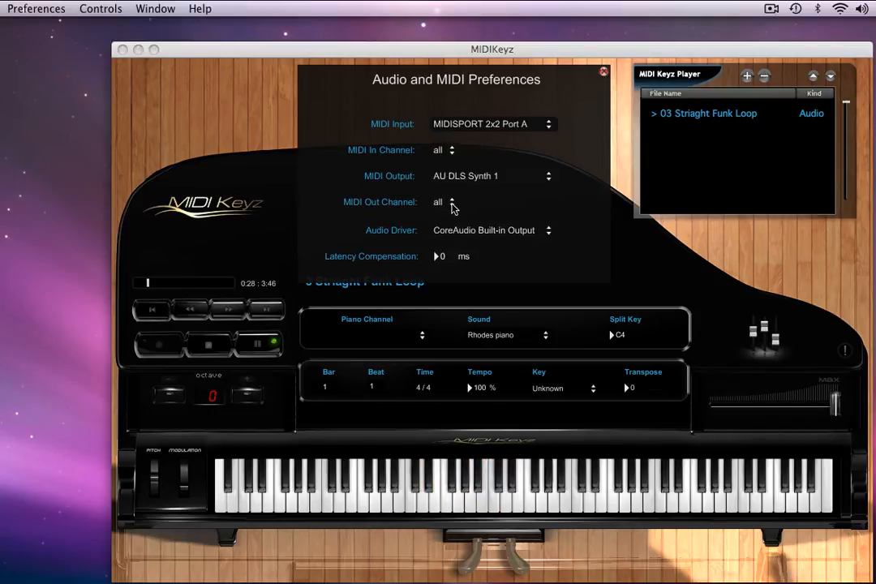
pyautogui.moveTo(452, 202)
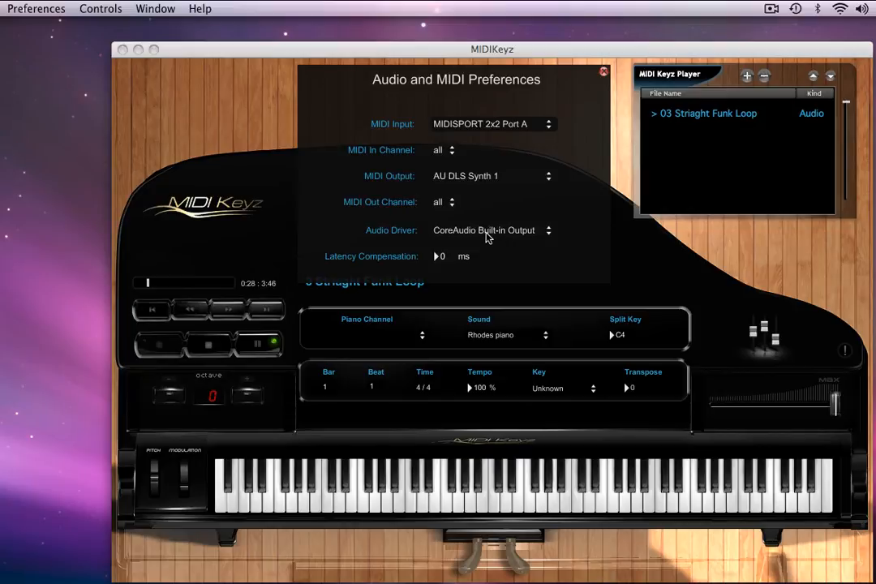
pyautogui.click(490, 230)
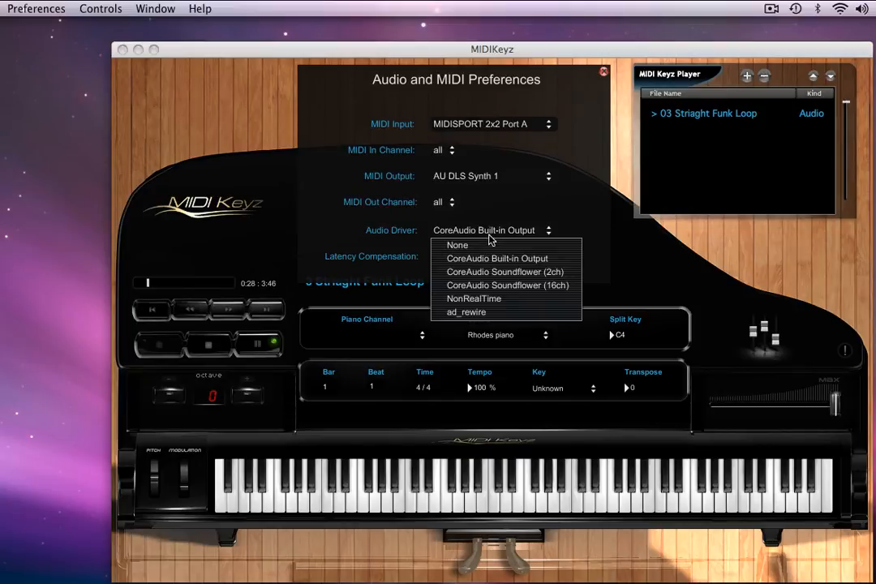
pyautogui.click(498, 258)
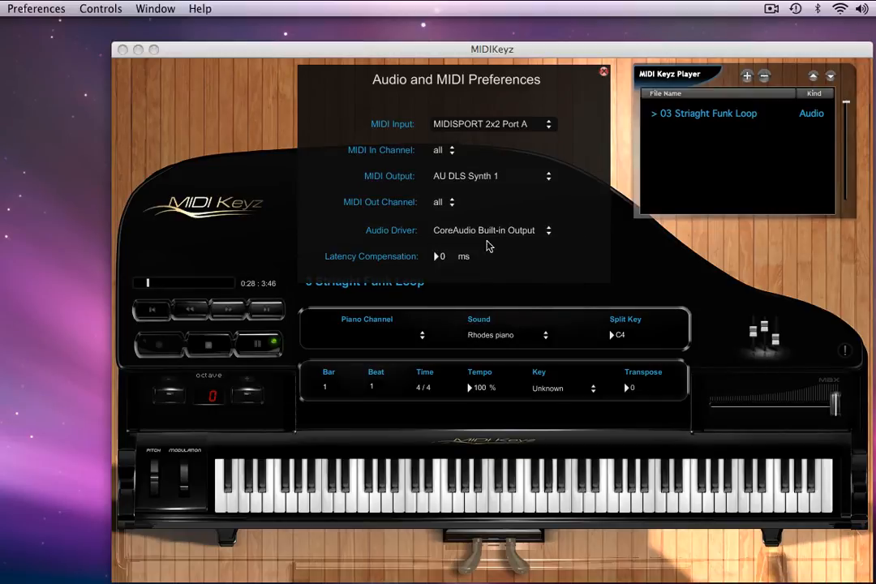
pyautogui.moveTo(472, 180)
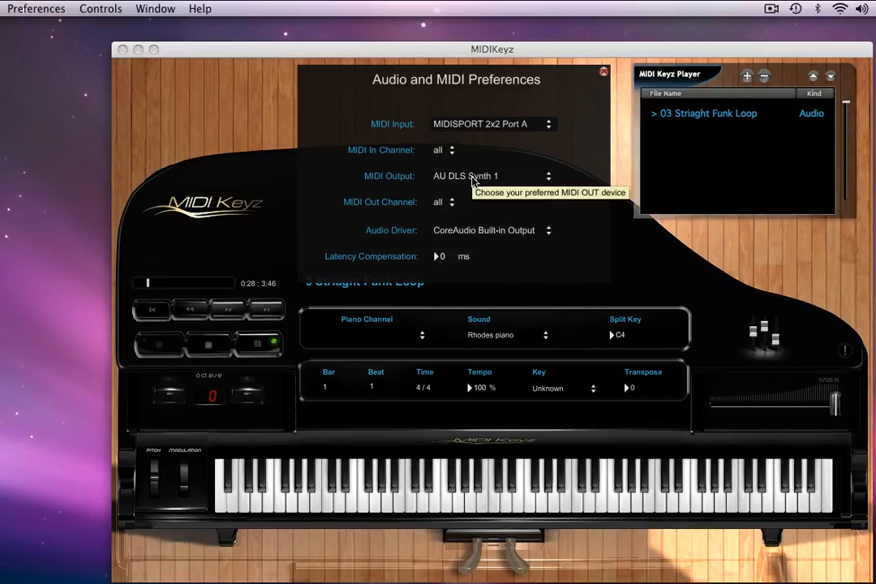
pyautogui.moveTo(473, 201)
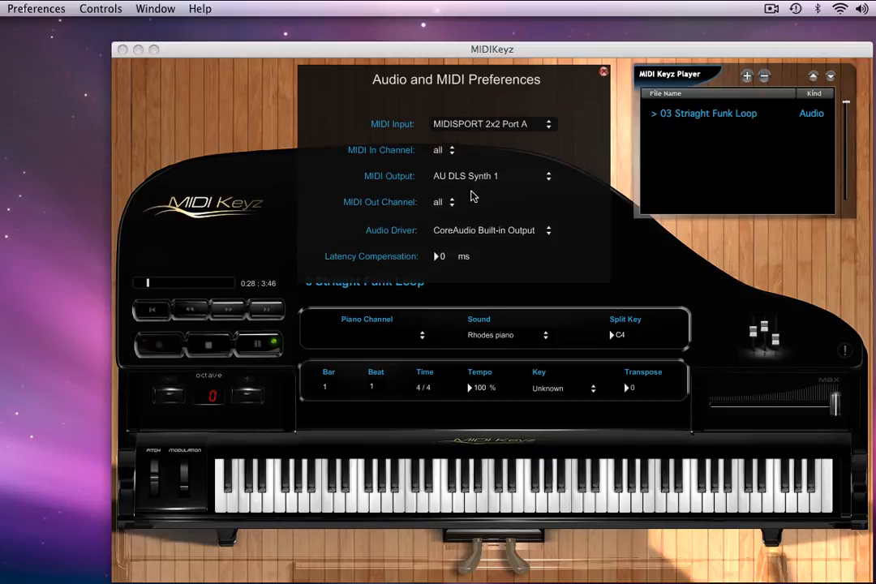
pyautogui.moveTo(463, 235)
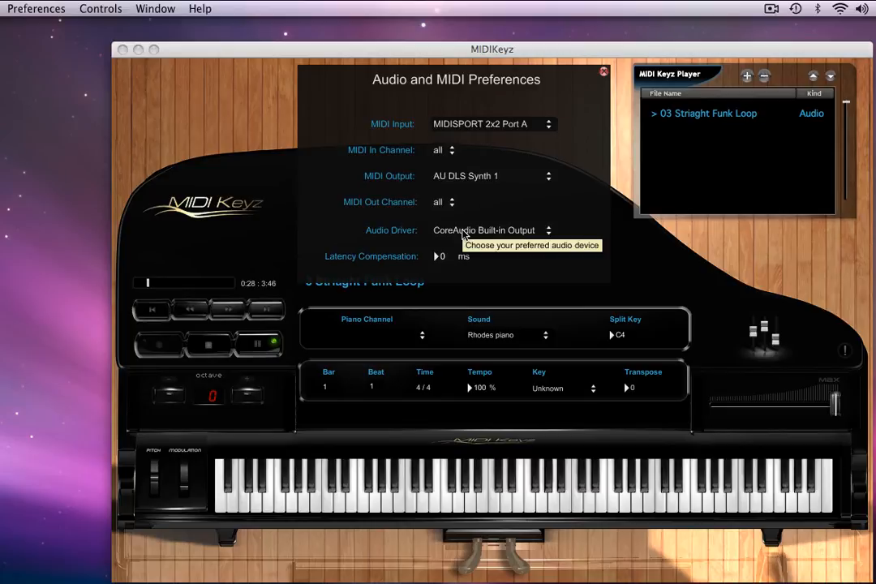
pyautogui.click(491, 230)
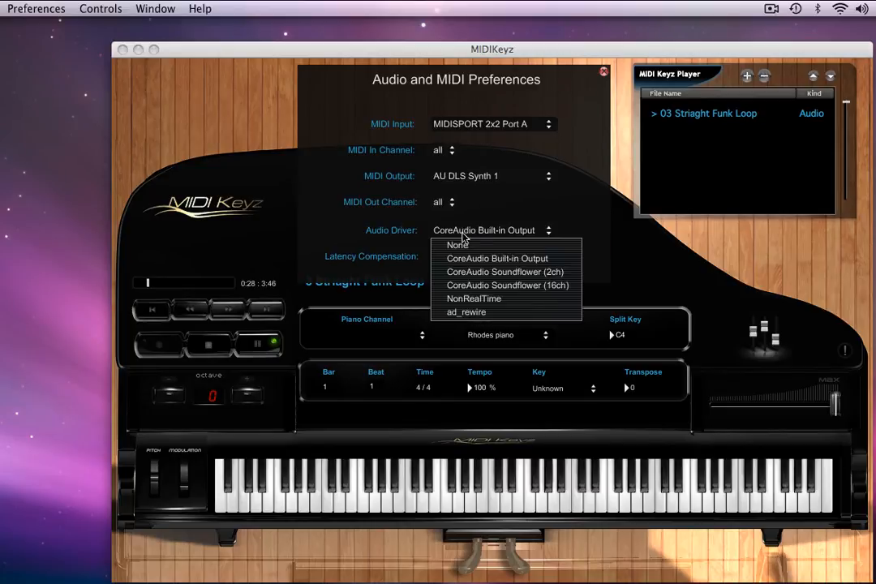
pyautogui.moveTo(471, 268)
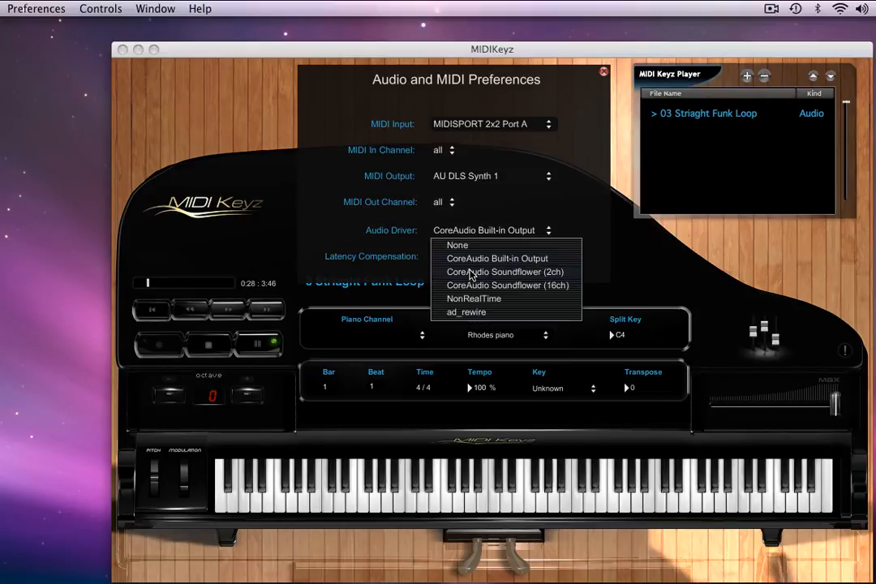
pyautogui.moveTo(474, 284)
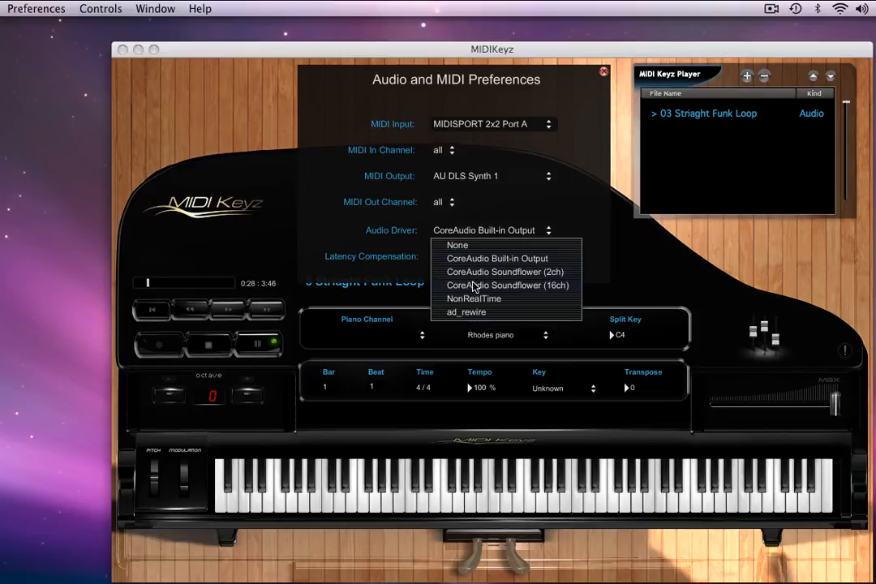
pyautogui.moveTo(474, 267)
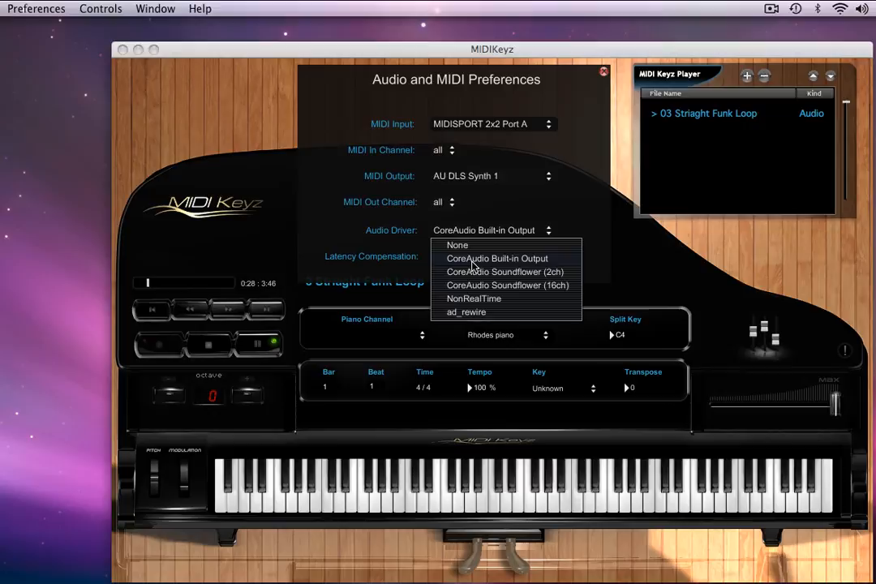
pyautogui.click(498, 258)
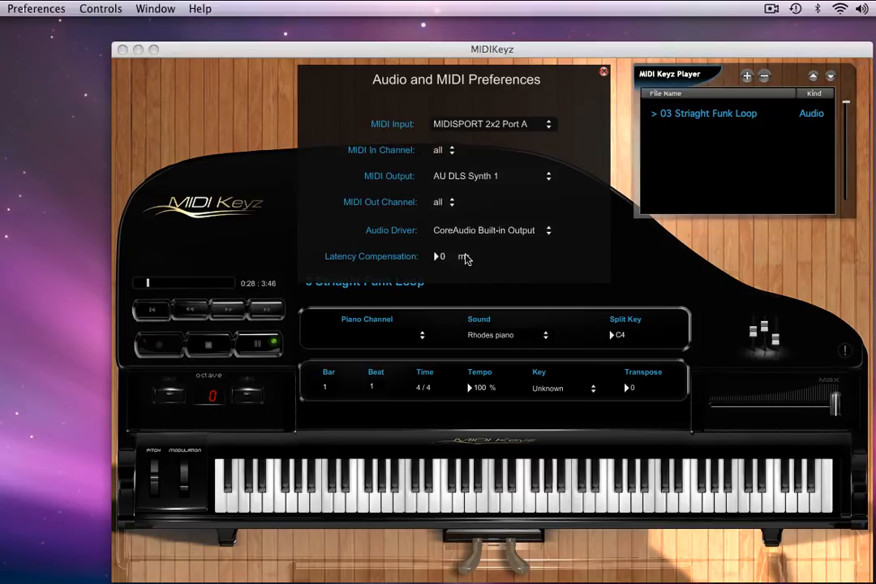
pyautogui.moveTo(543, 180)
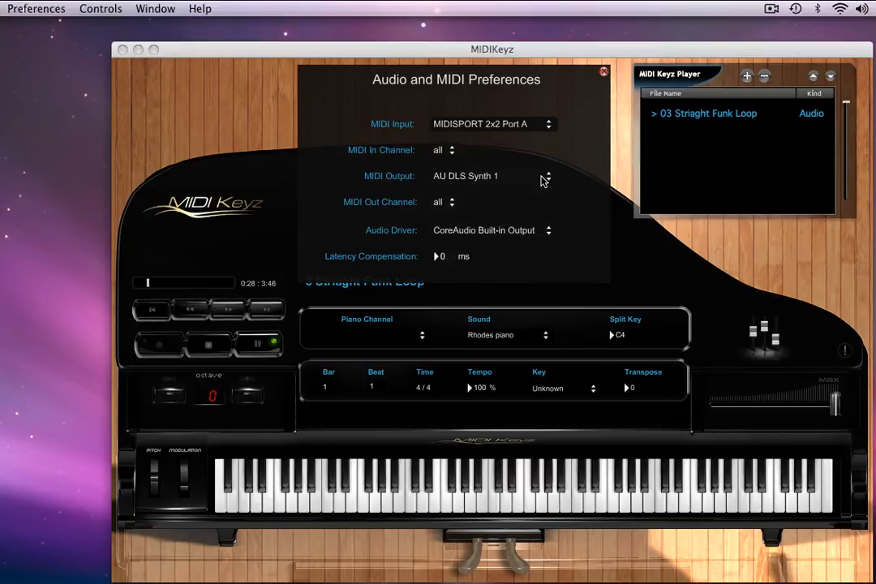
pyautogui.moveTo(576, 134)
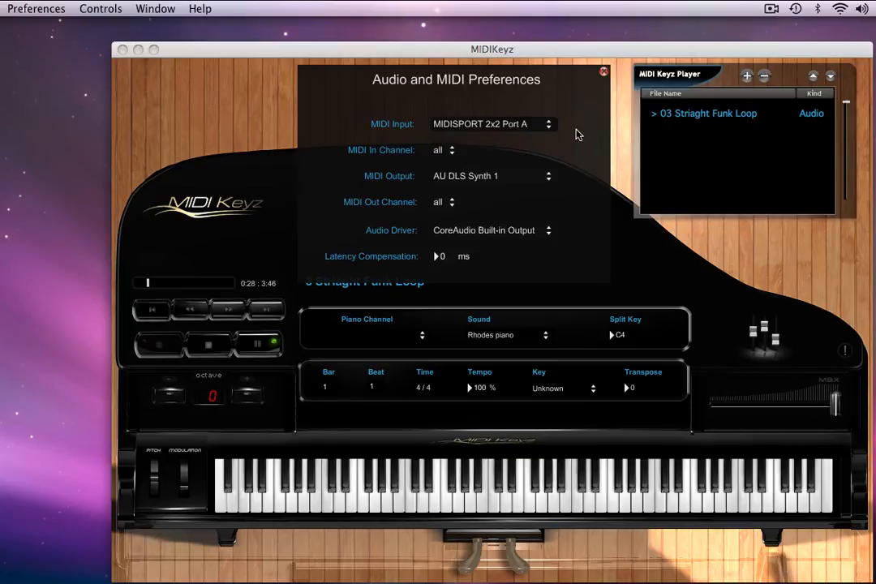
pyautogui.moveTo(599, 81)
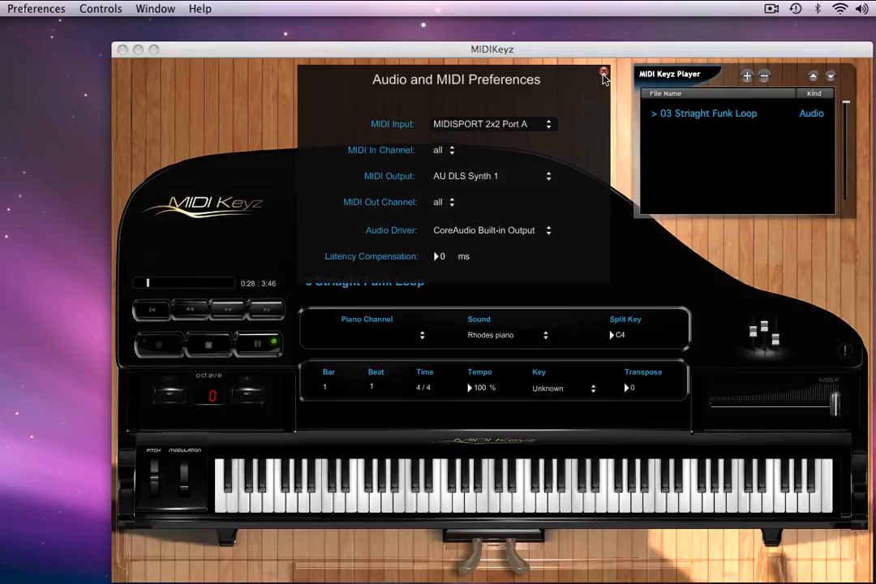
# Close the Audio and MIDI Preferences panel to return to the piano.
pyautogui.click(603, 73)
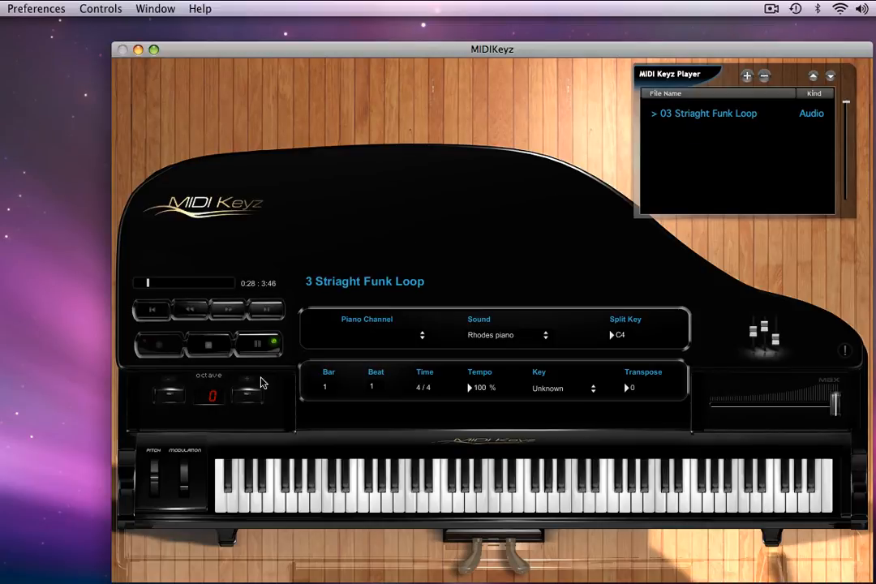
pyautogui.moveTo(259, 357)
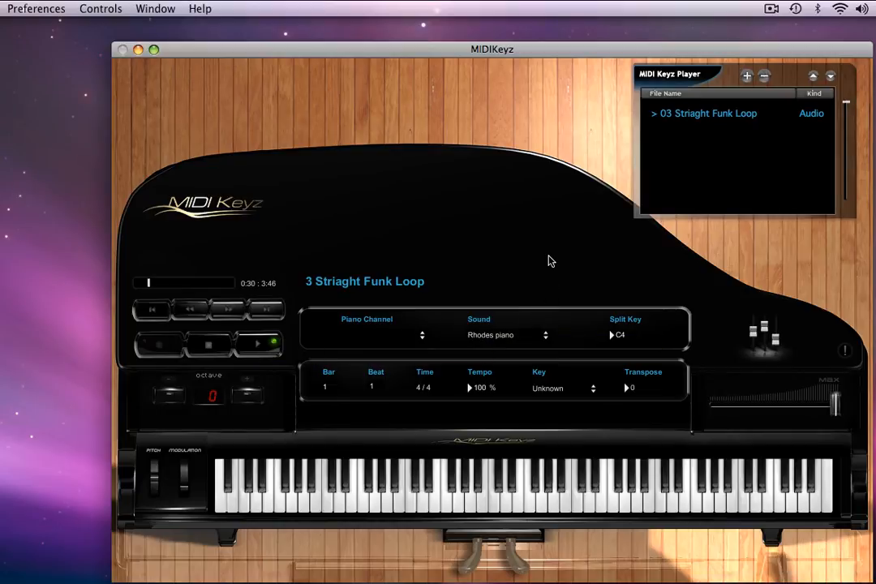
pyautogui.moveTo(532, 265)
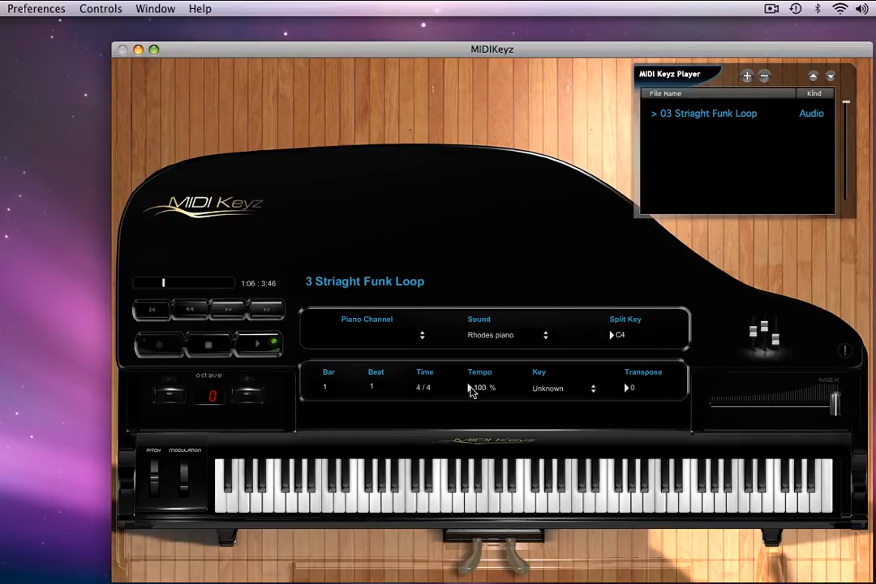
pyautogui.moveTo(472, 390)
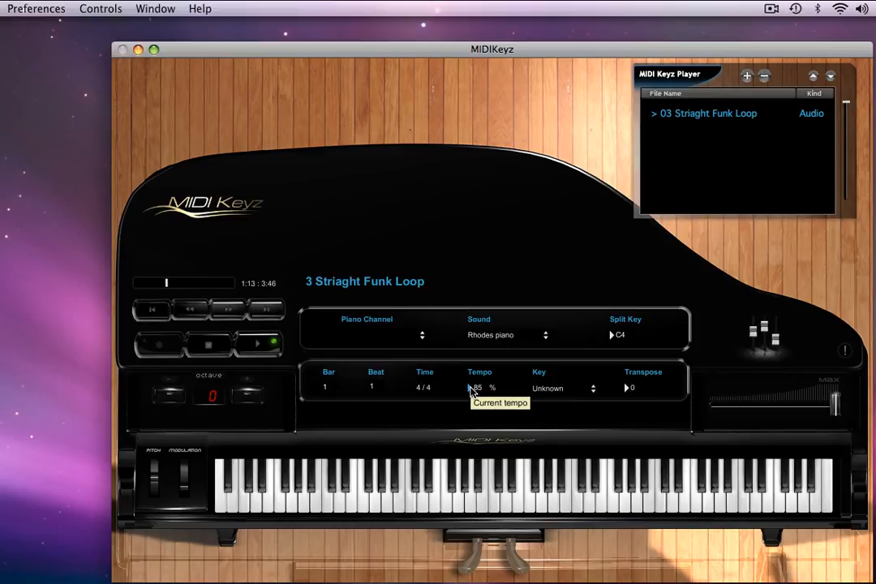
pyautogui.moveTo(547, 276)
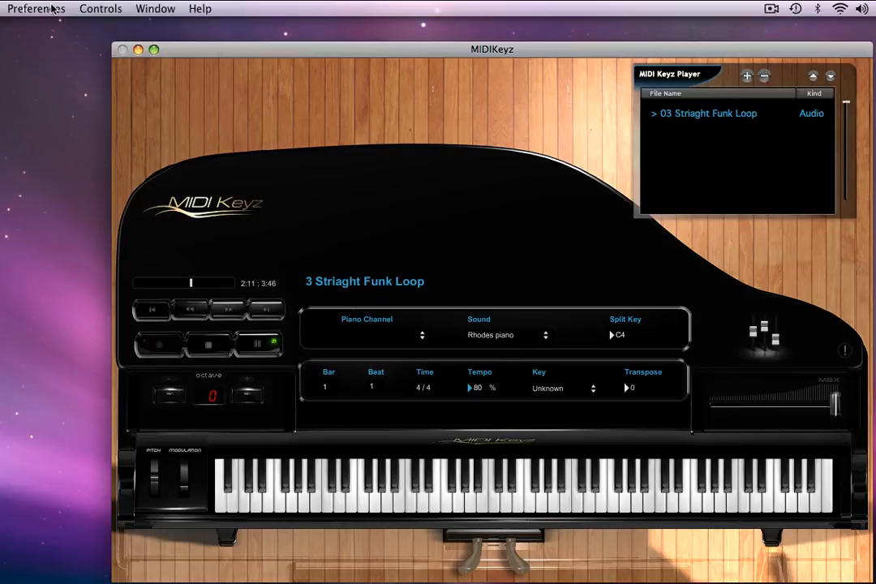
pyautogui.click(35, 9)
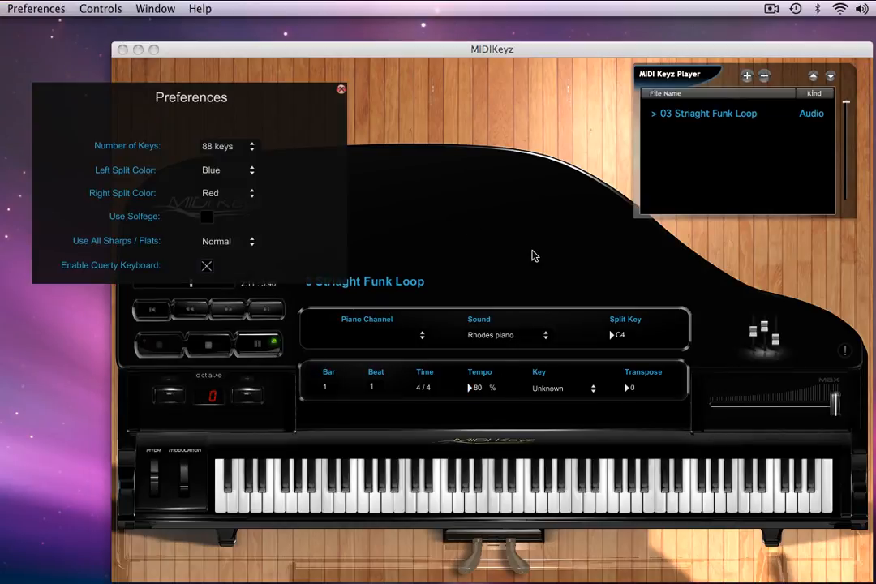
pyautogui.moveTo(192, 97); pyautogui.dragTo(413, 126)
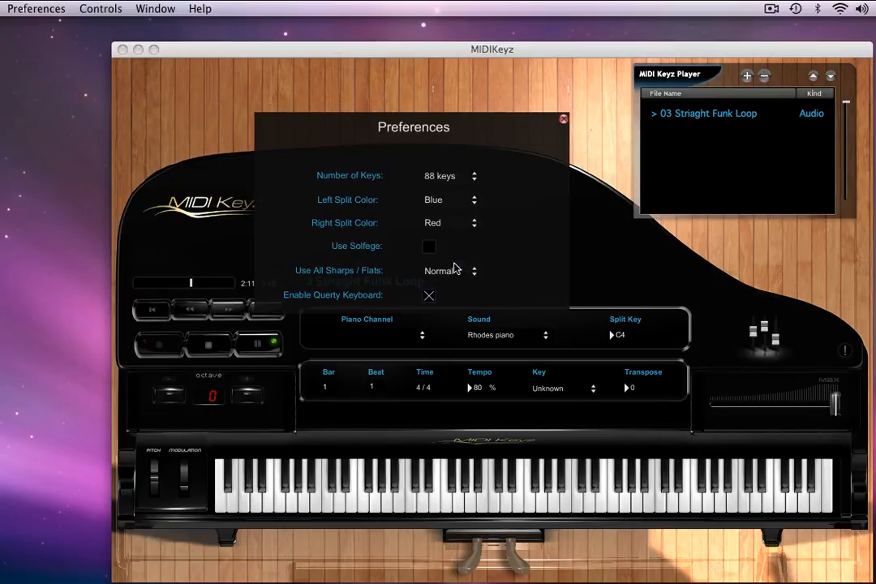
pyautogui.click(563, 120)
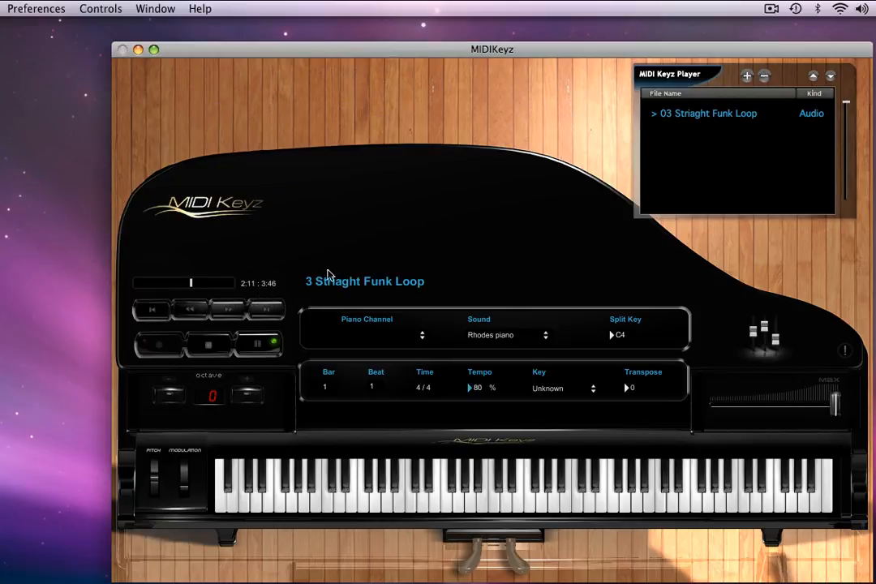
pyautogui.moveTo(340, 344)
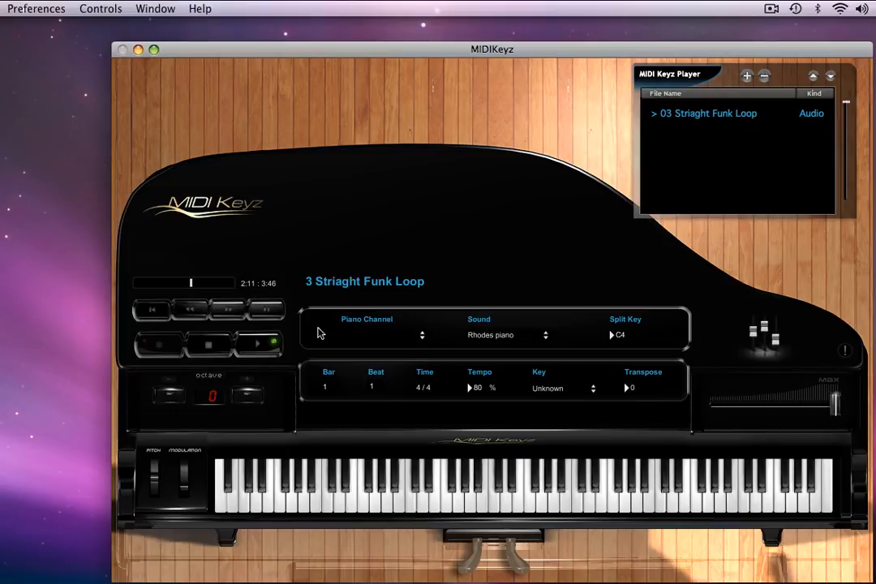
pyautogui.moveTo(504, 250)
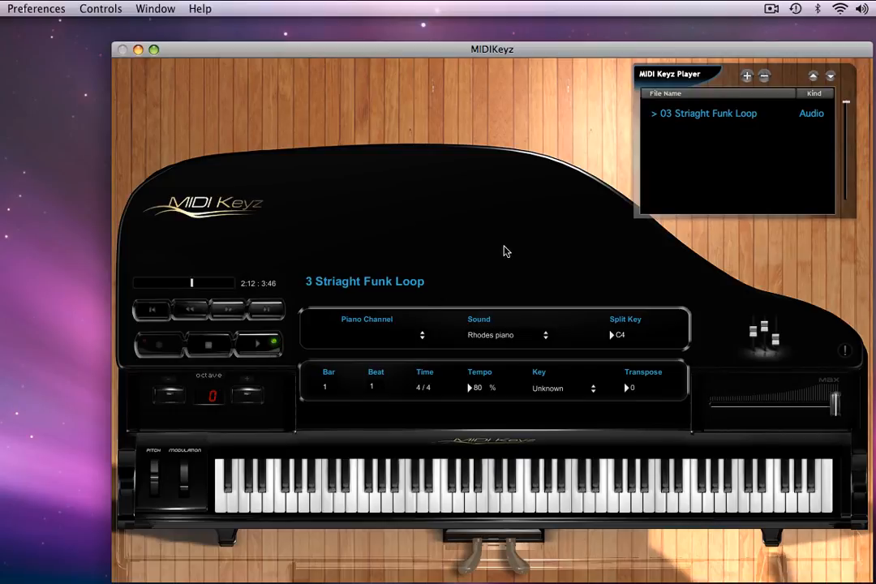